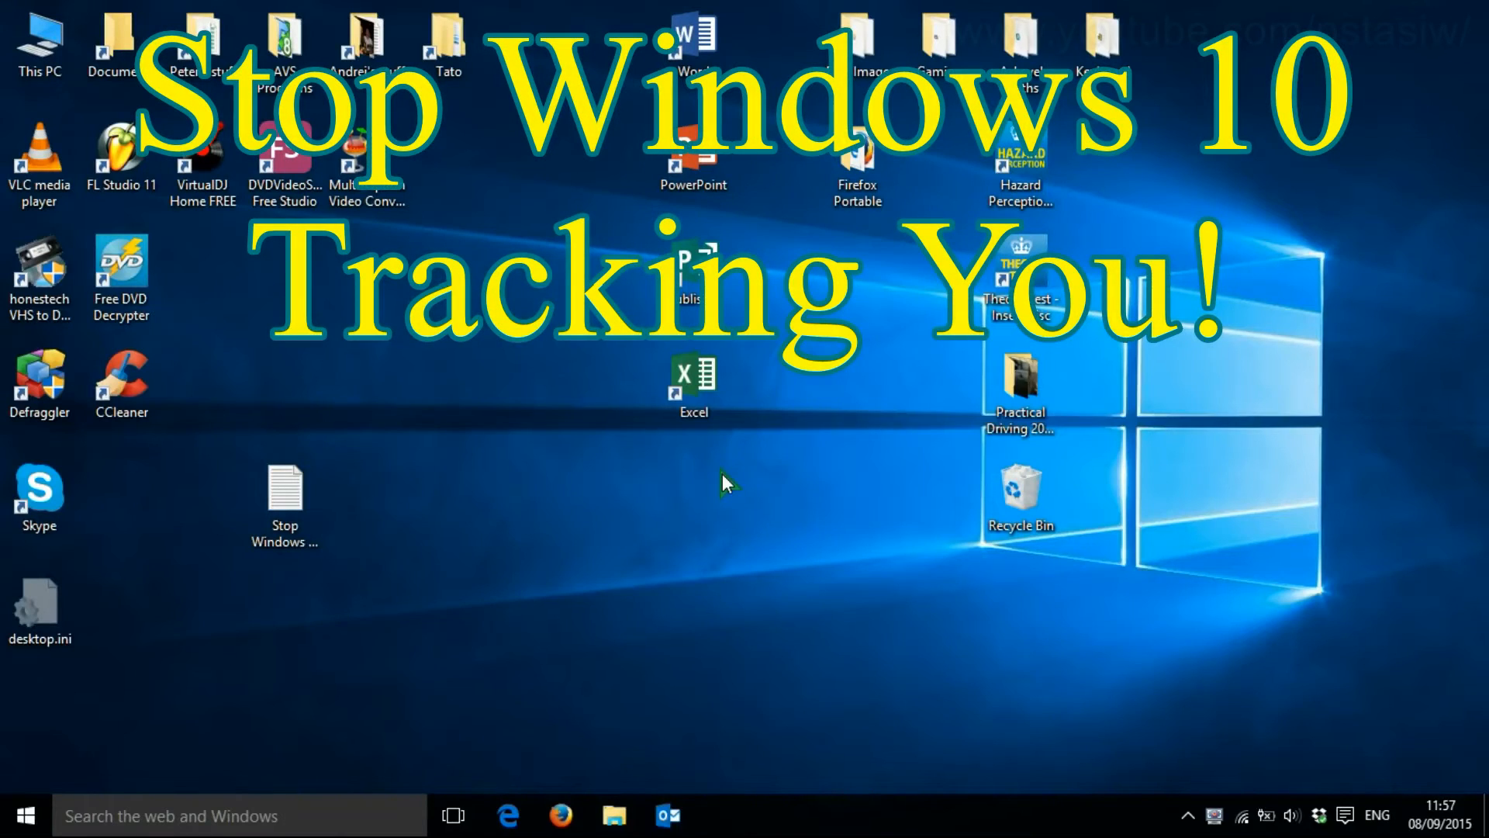
{"action": "mouse_move", "coordinate": [379, 521]}
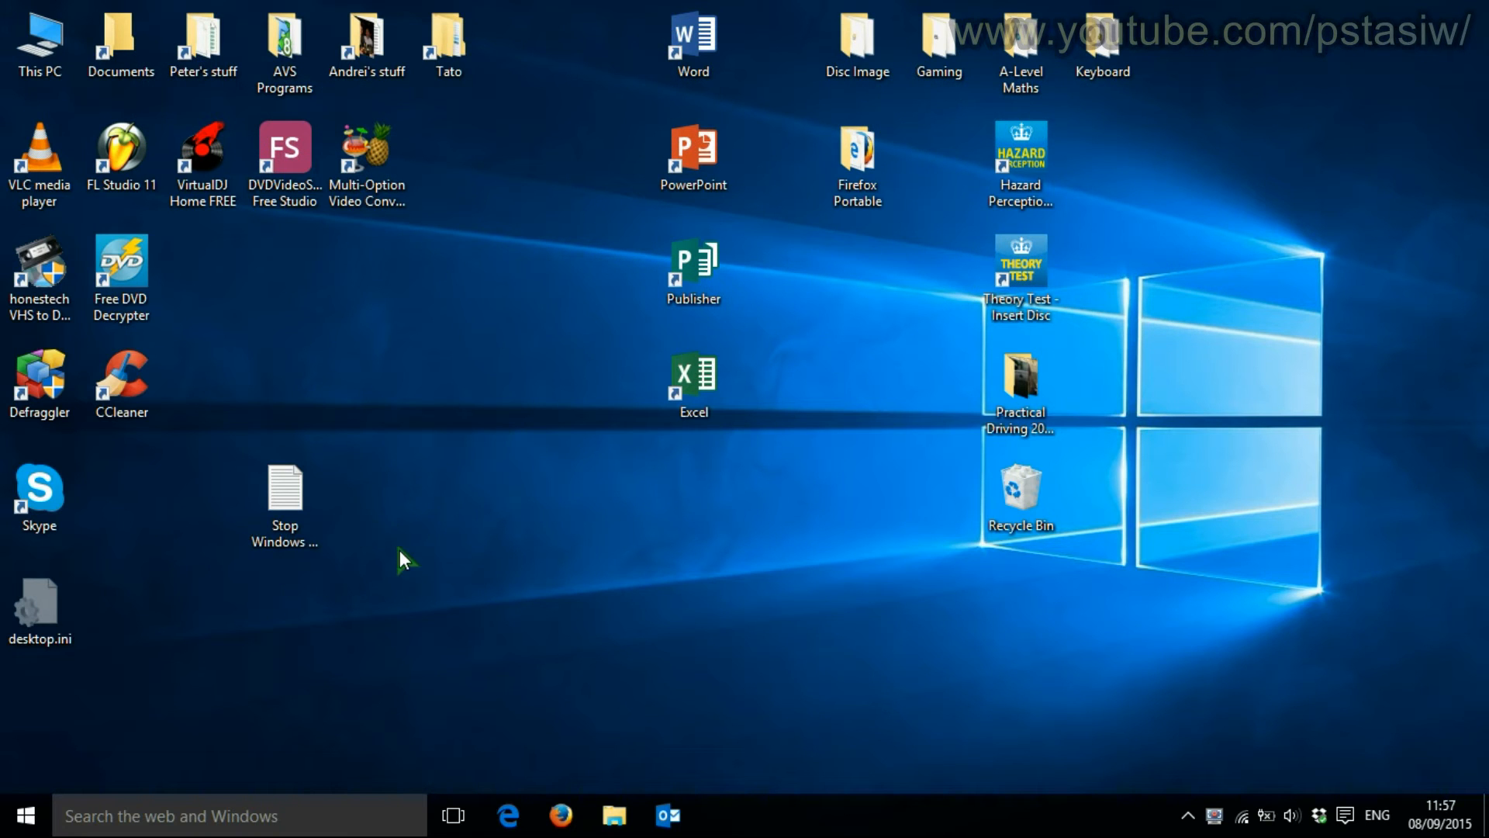
Paste the GitHub releases link into Edge's address bar and scroll to the downloads list.
{"action": "left_click", "coordinate": [283, 493]}
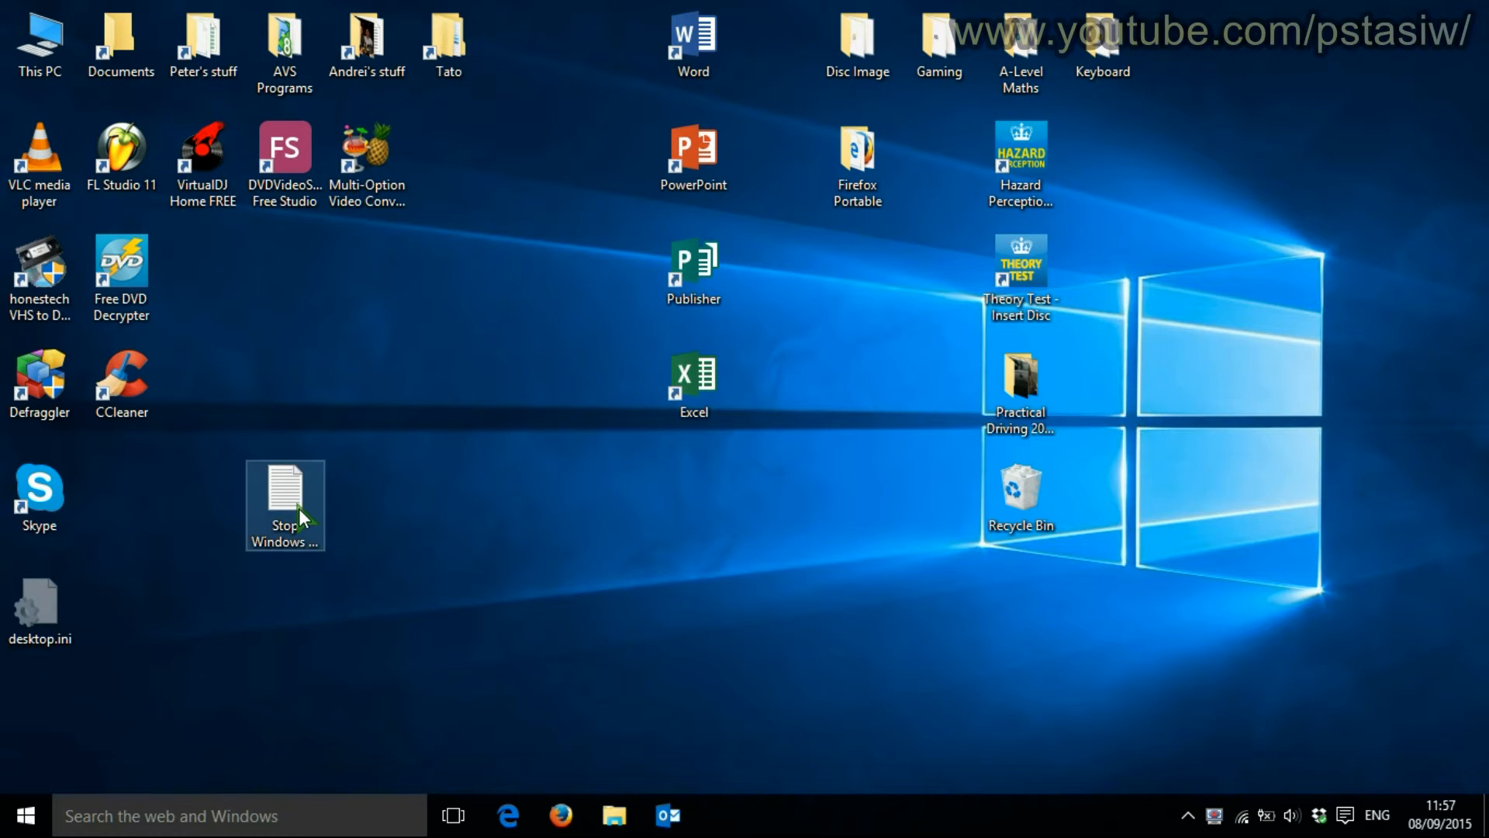
{"action": "double_click", "coordinate": [284, 504]}
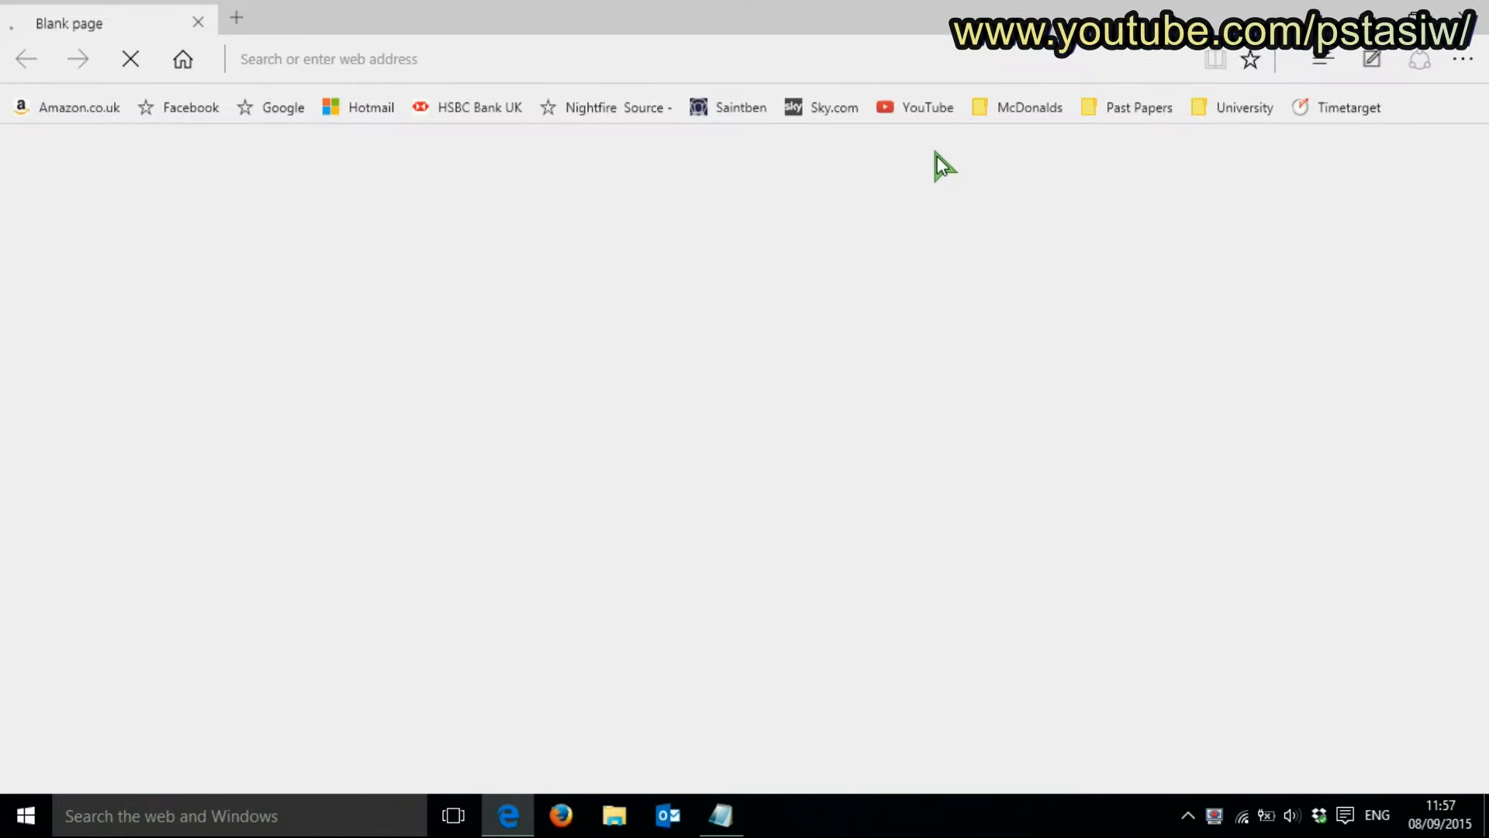
{"action": "right_click", "coordinate": [380, 59]}
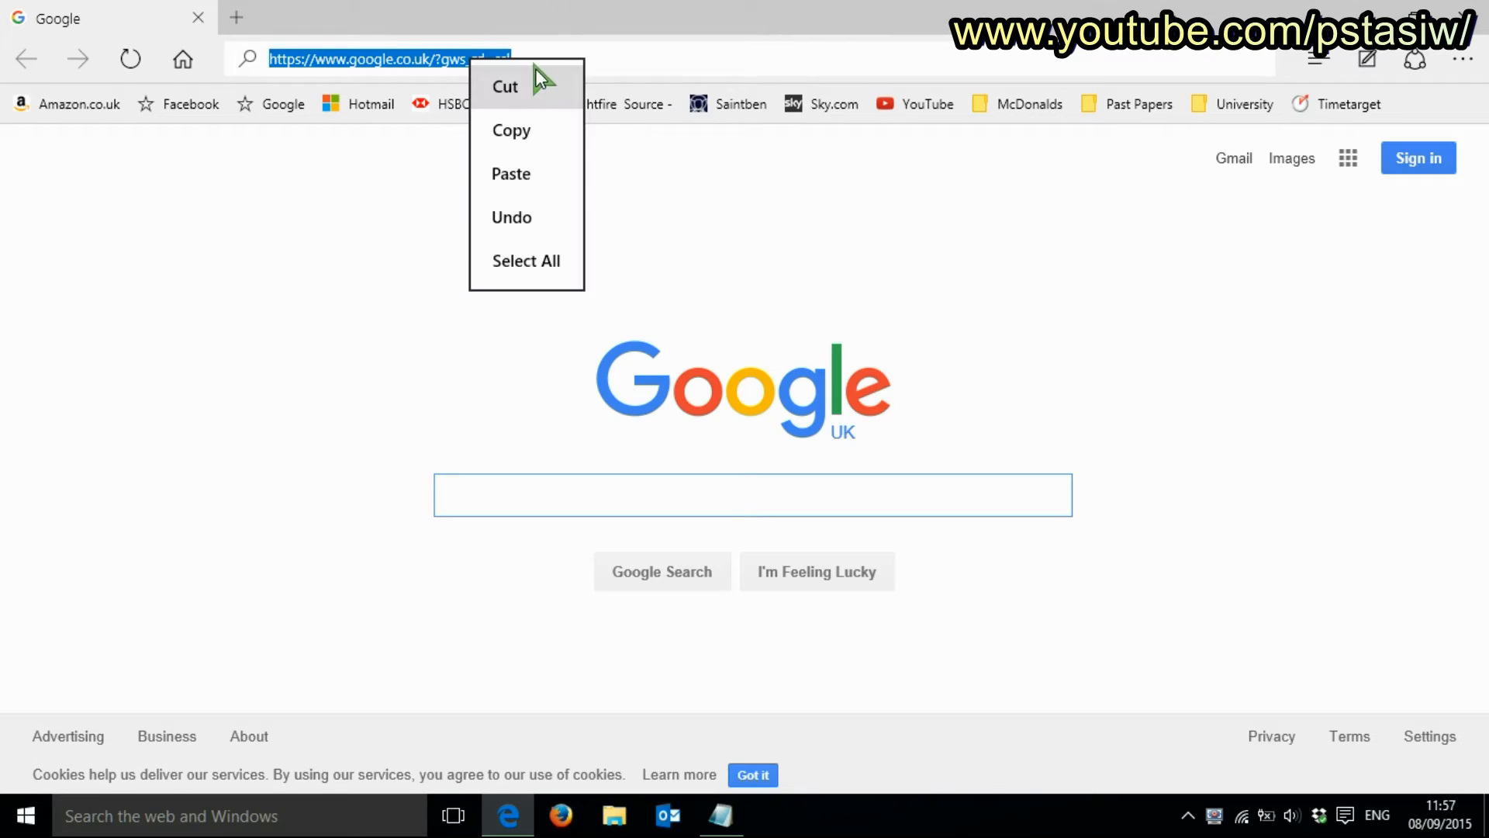
{"action": "mouse_move", "coordinate": [527, 173]}
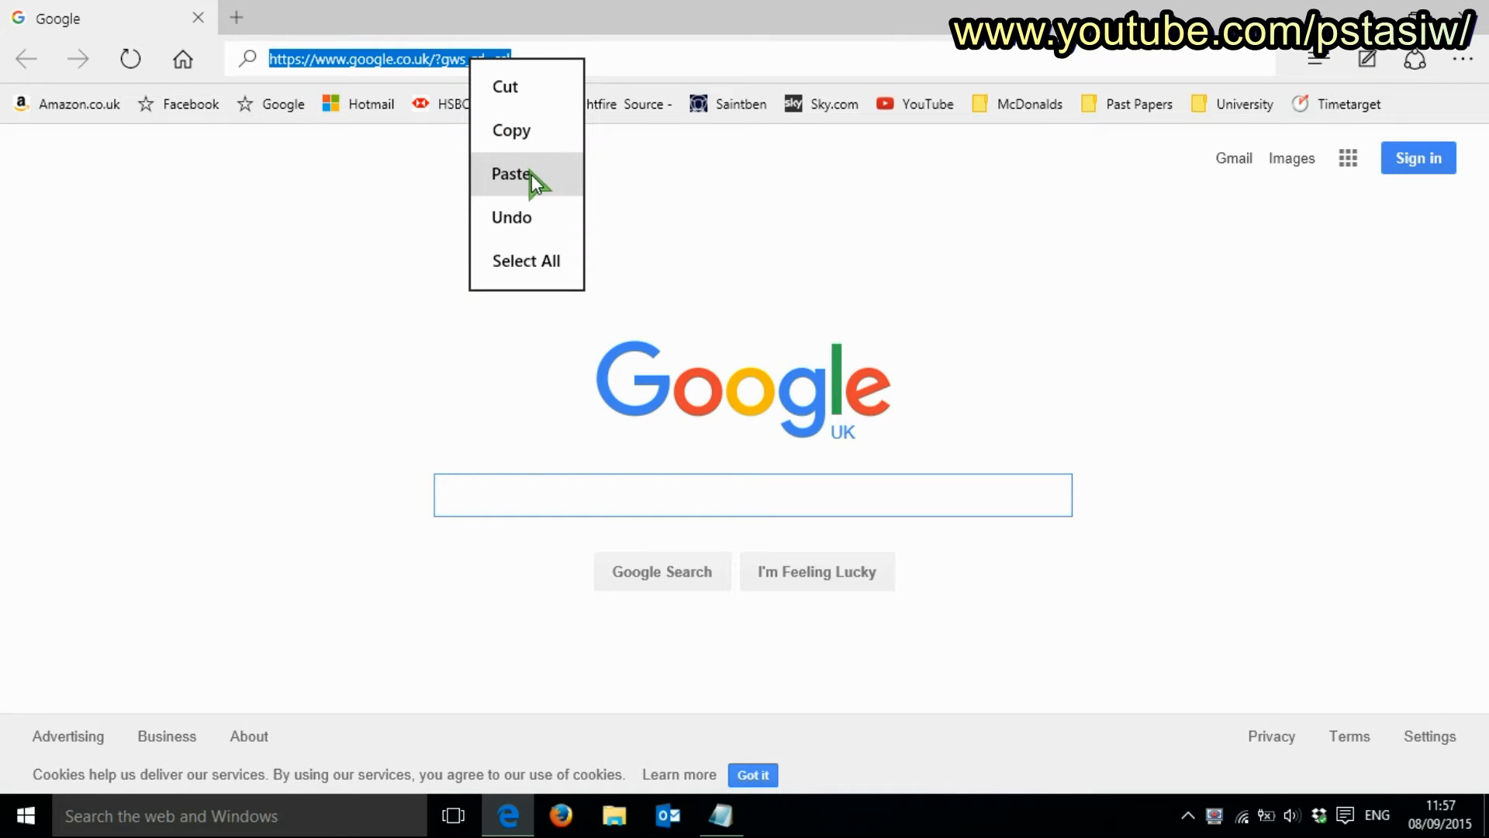
{"action": "left_click", "coordinate": [512, 174]}
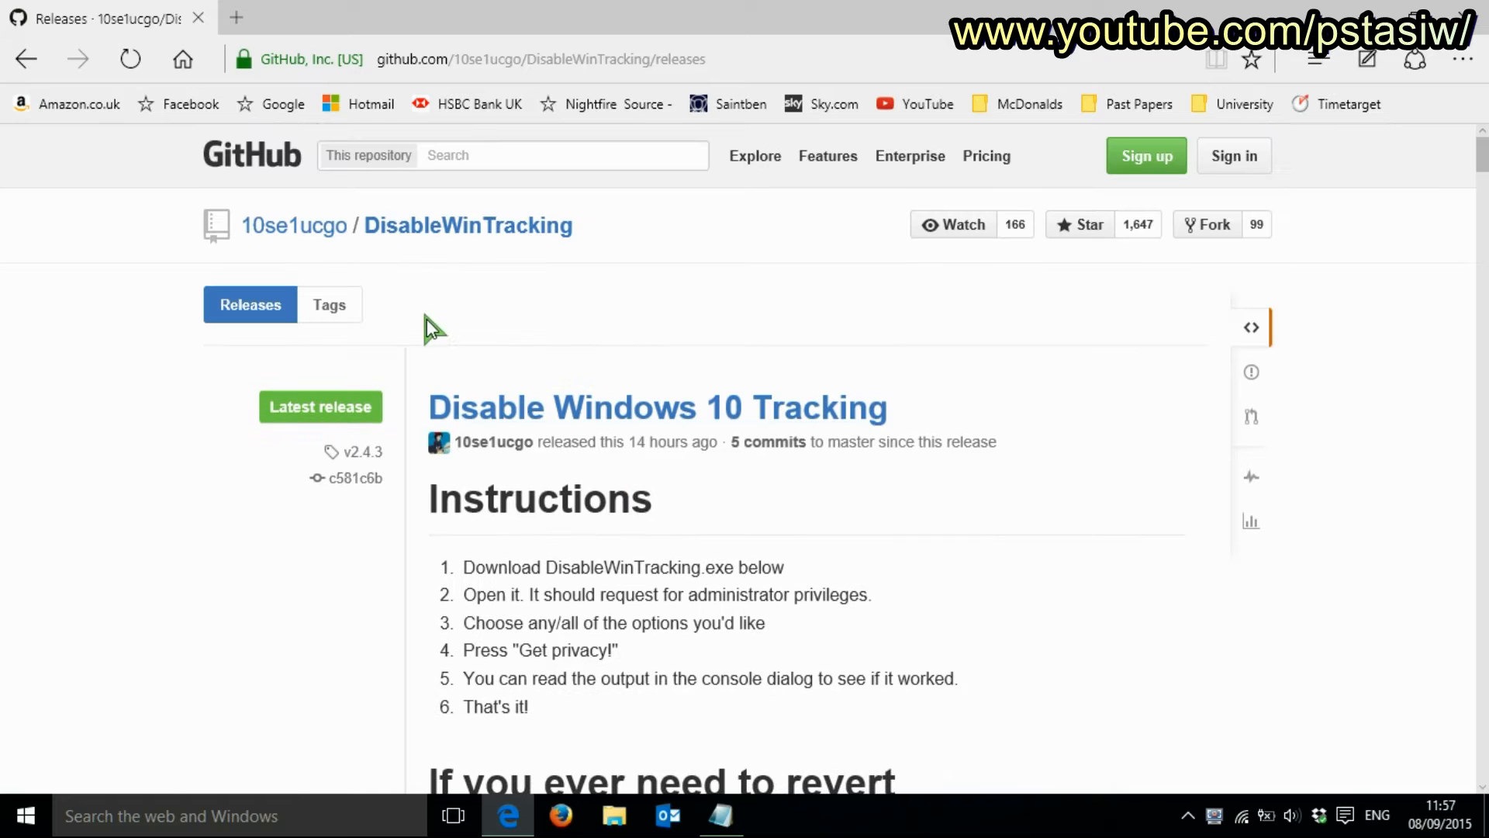
{"action": "scroll", "scroll_direction": "down", "scroll_amount": 3}
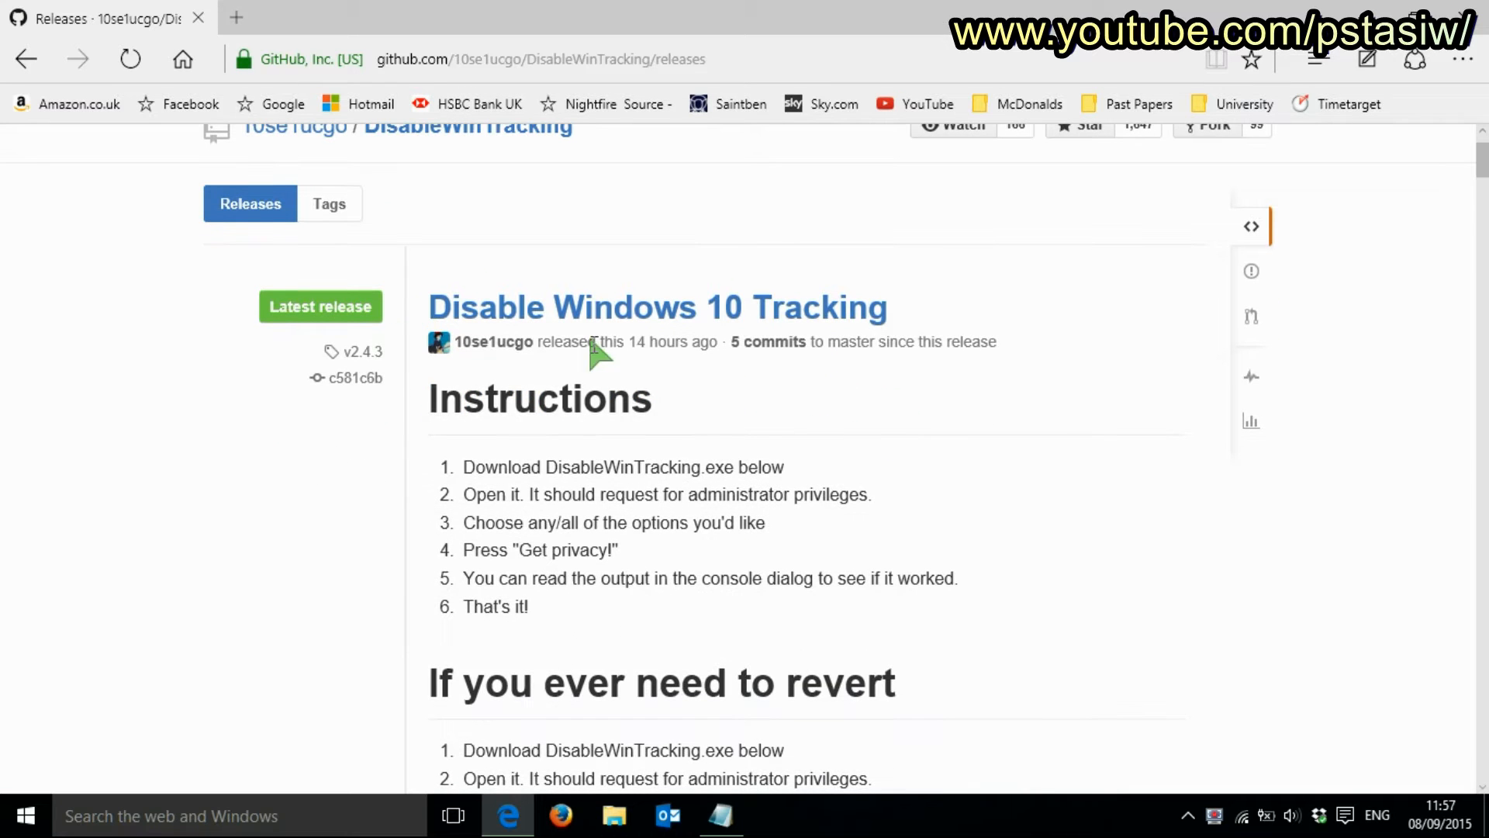
{"action": "scroll", "scroll_direction": "down", "scroll_amount": 3}
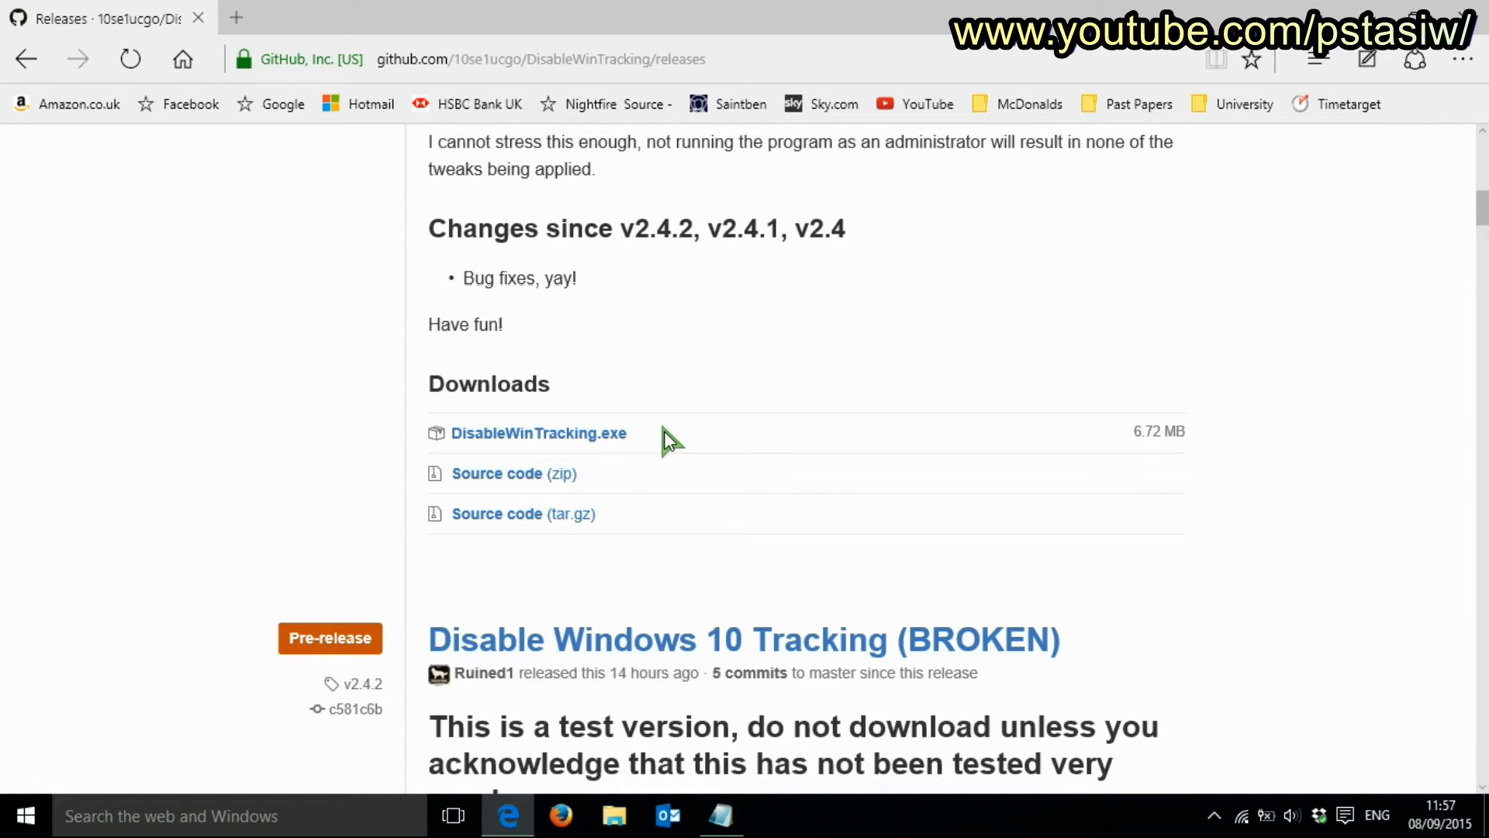
Download DisableWinTracking.exe, retrying after the first failure, then bring up File Explorer.
{"action": "left_click", "coordinate": [539, 433]}
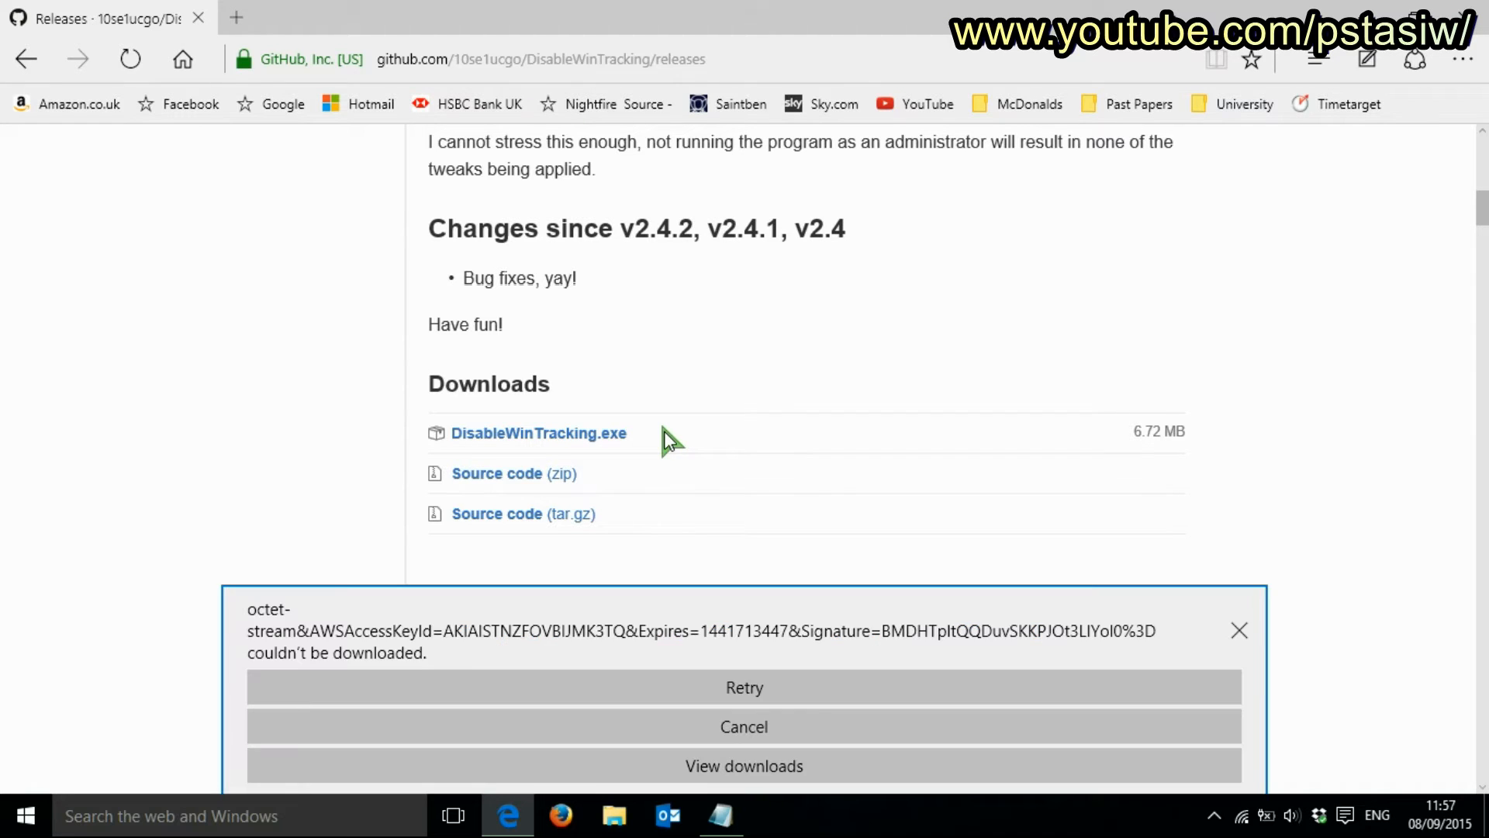
{"action": "left_click", "coordinate": [743, 687]}
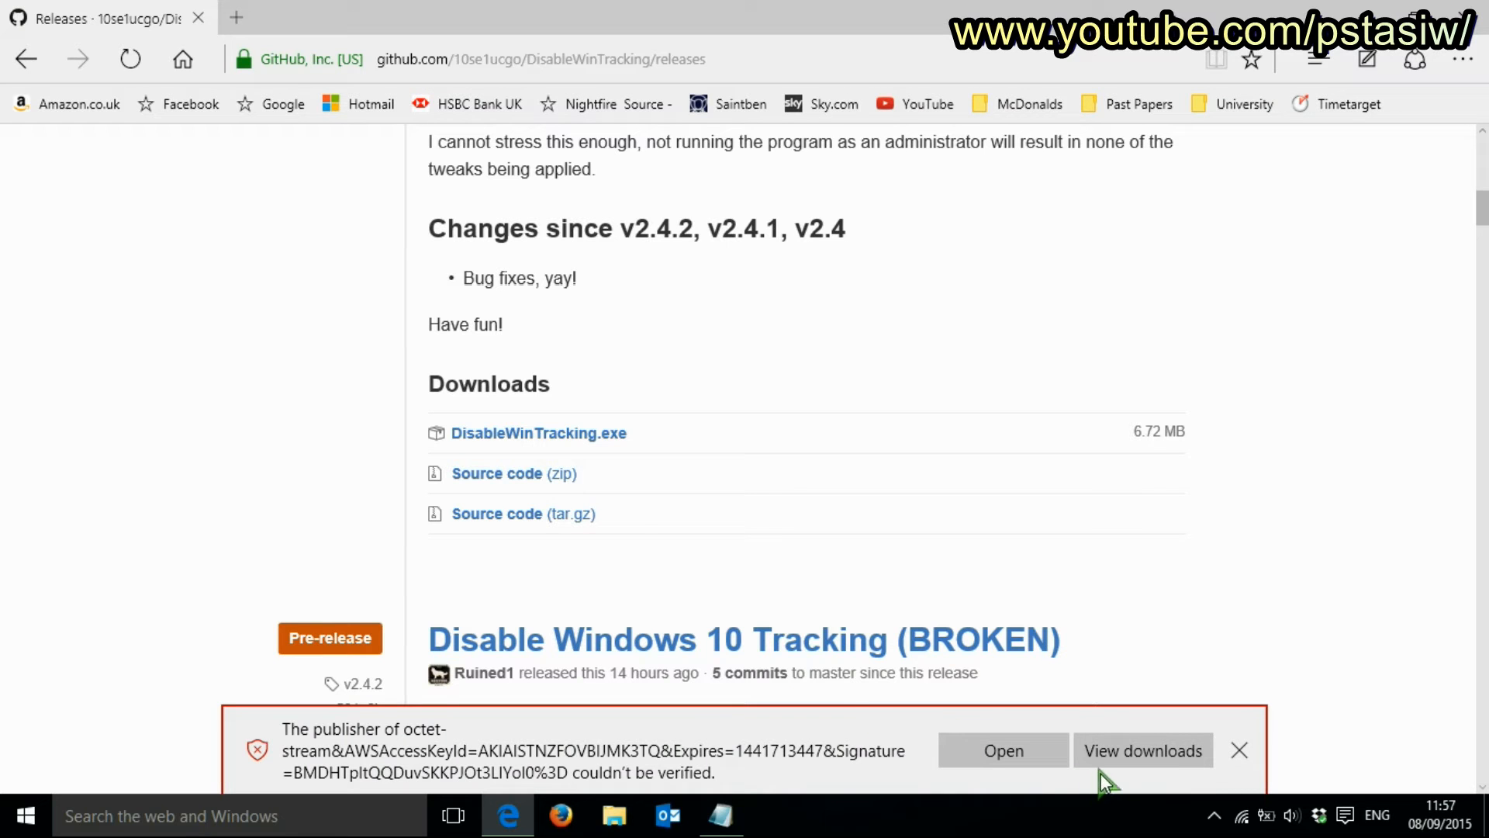
{"action": "left_click", "coordinate": [615, 815]}
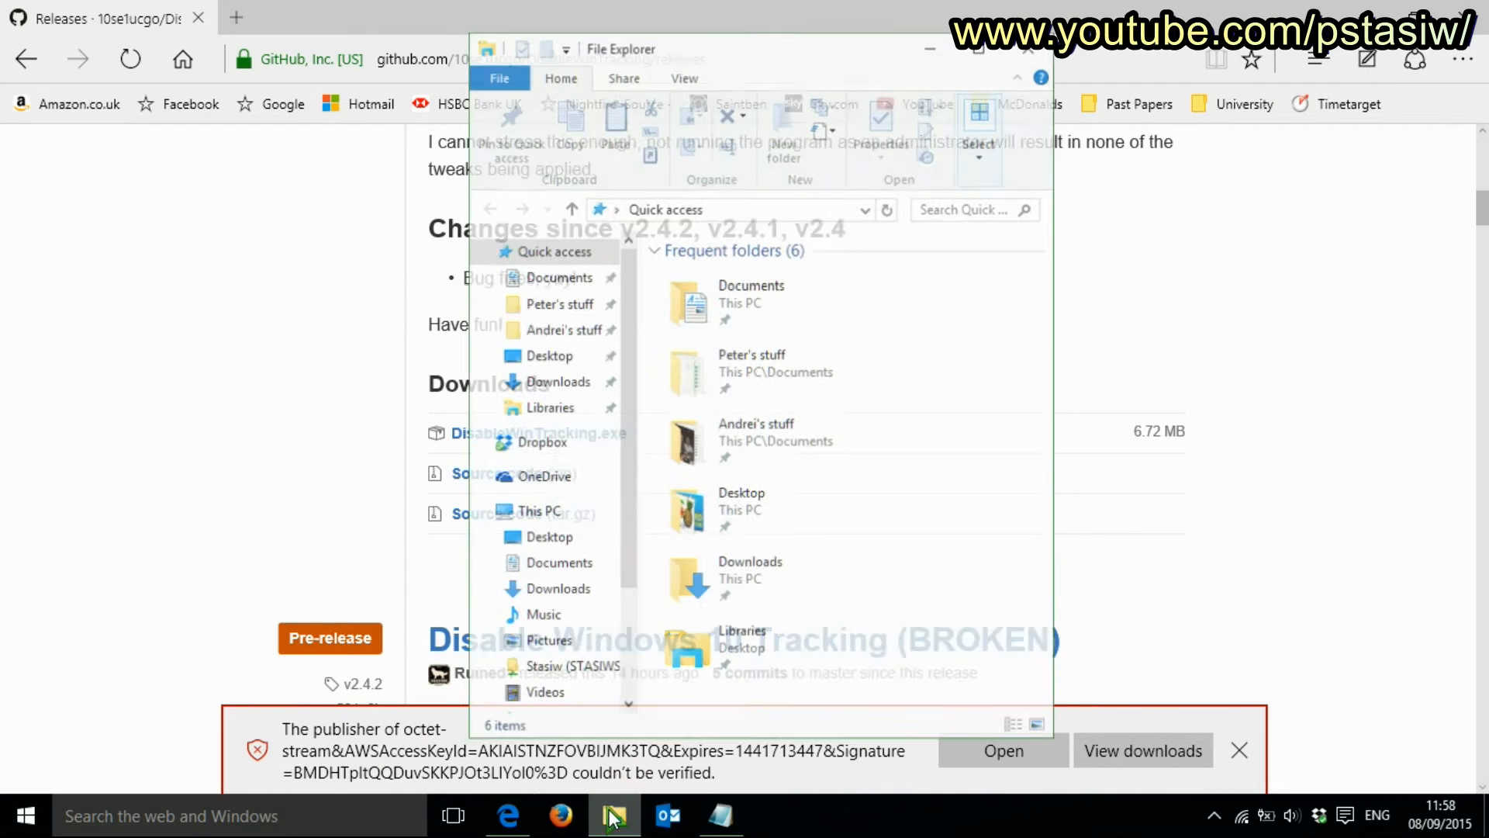
In Downloads, mark the file as trusted via Trust Now and close the File Insight report.
{"action": "left_click", "coordinate": [560, 382]}
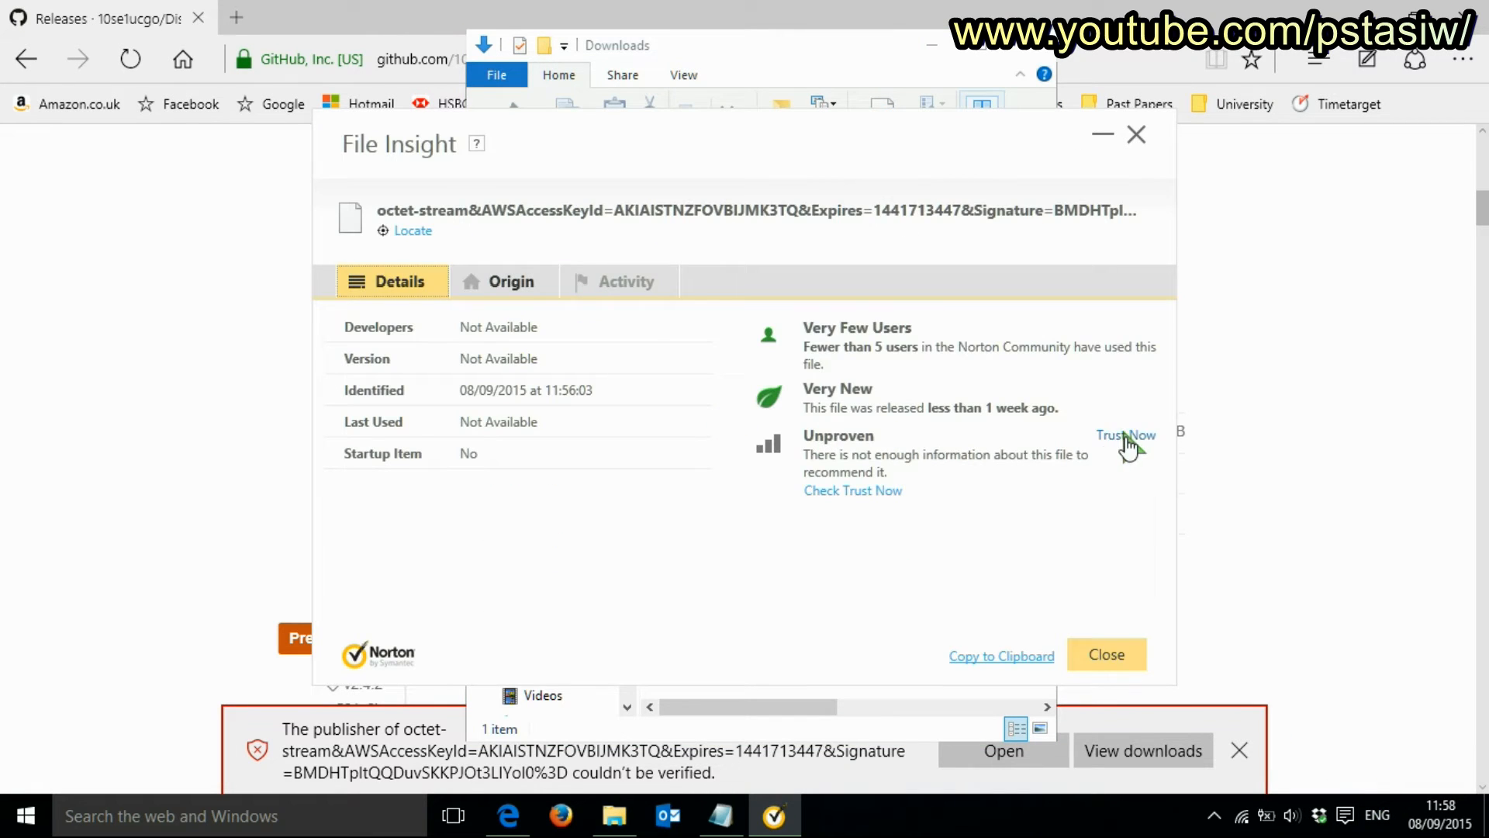
{"action": "left_click", "coordinate": [1126, 434]}
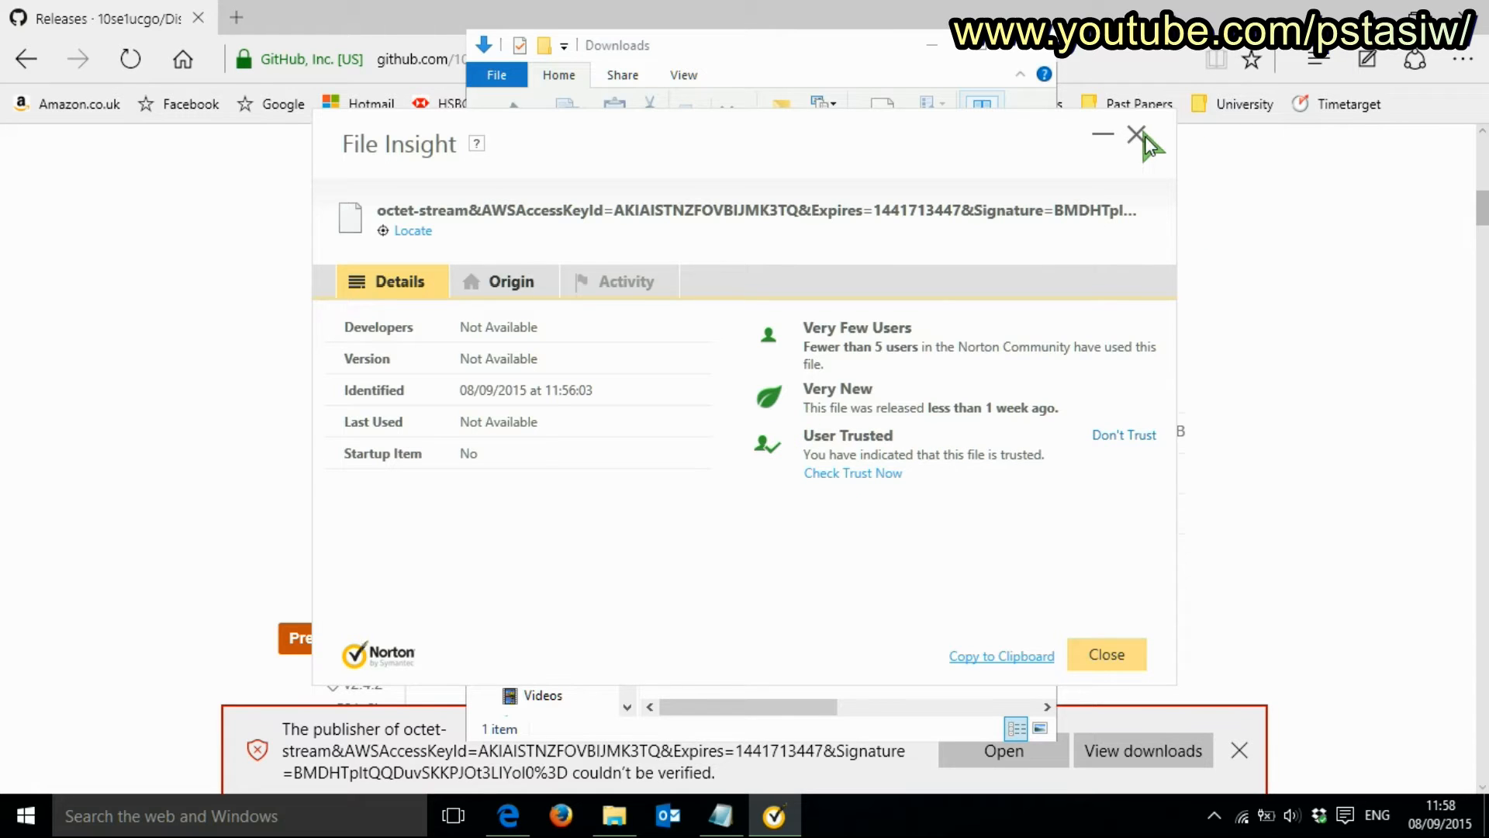
{"action": "left_click", "coordinate": [1143, 138]}
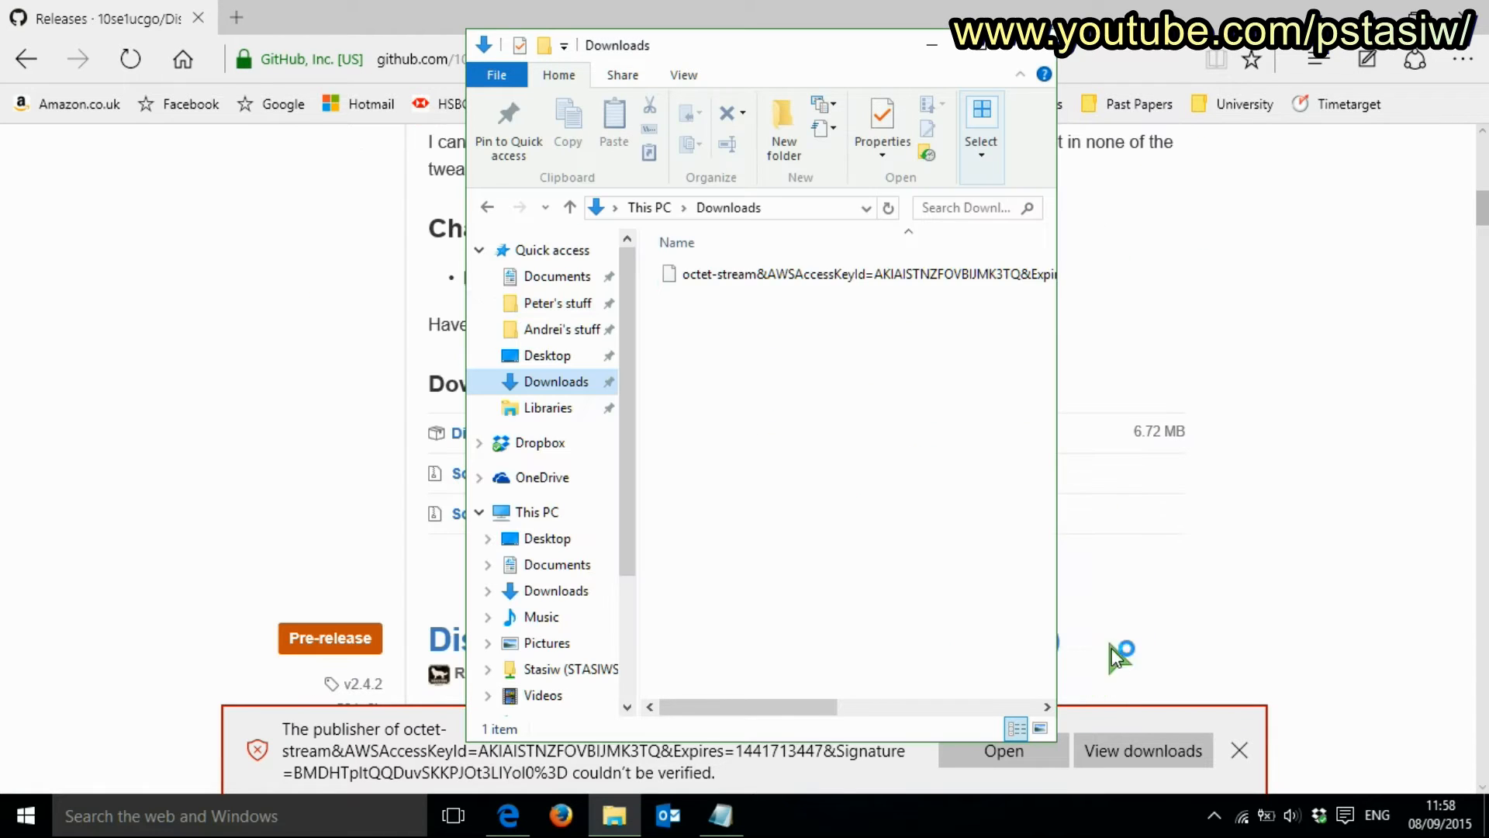
Rename the downloaded file to 'Stop Windows Tracking.exe' so it becomes an application.
{"action": "left_click", "coordinate": [854, 274]}
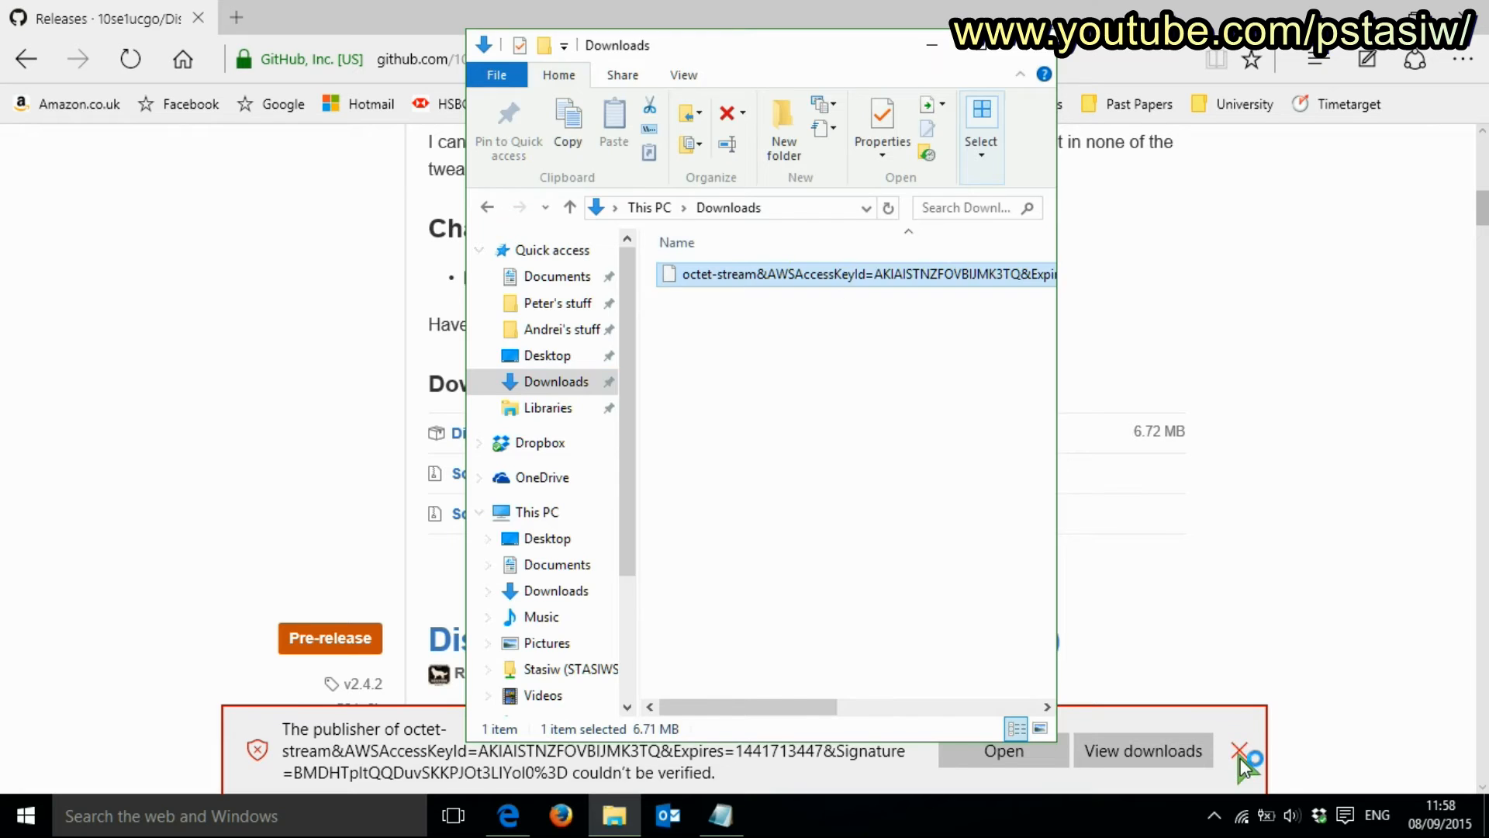
{"action": "left_click", "coordinate": [1247, 751]}
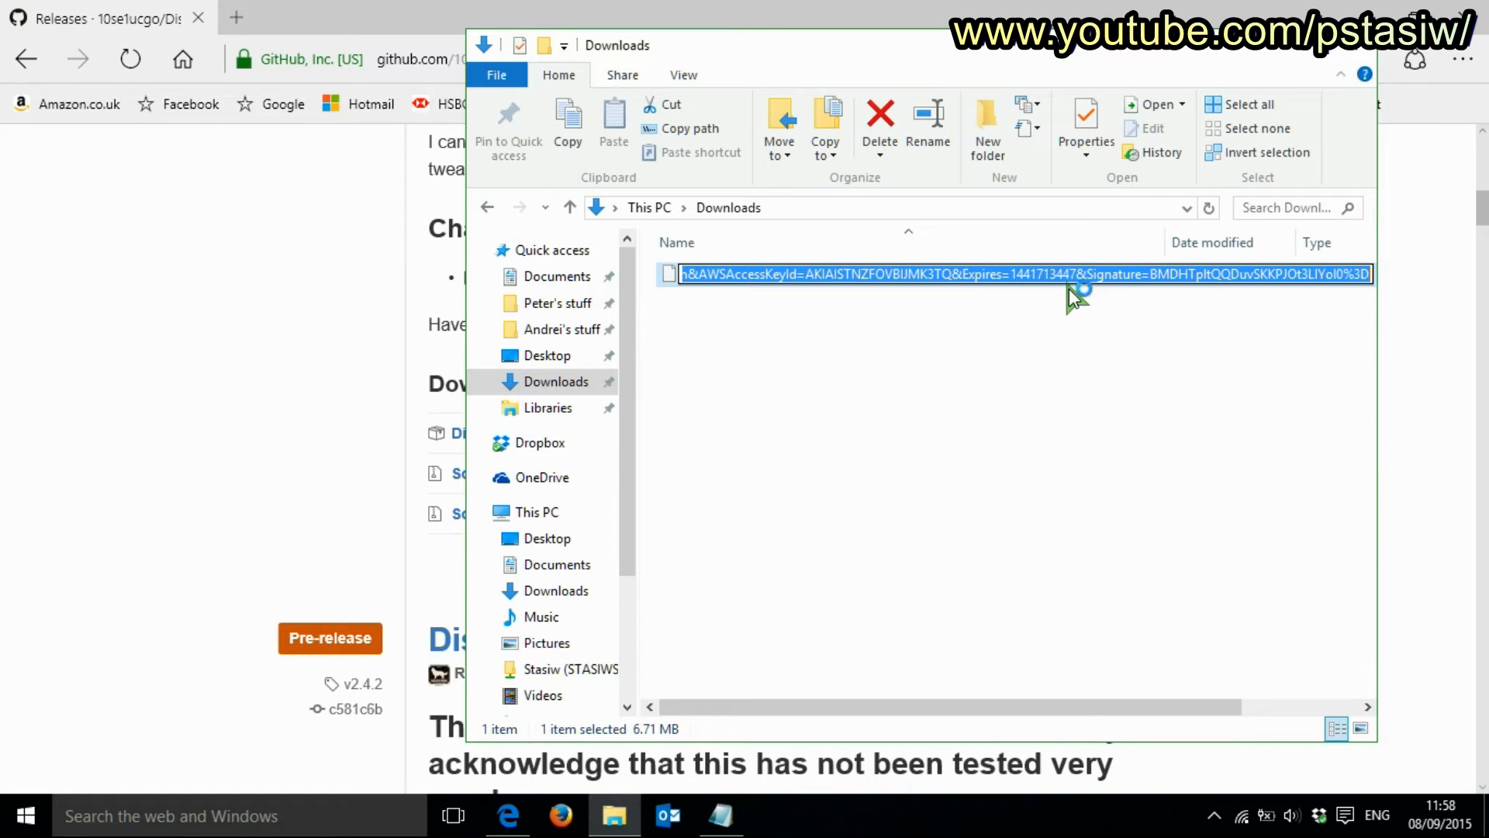
{"action": "type", "text": "Stop Windows"}
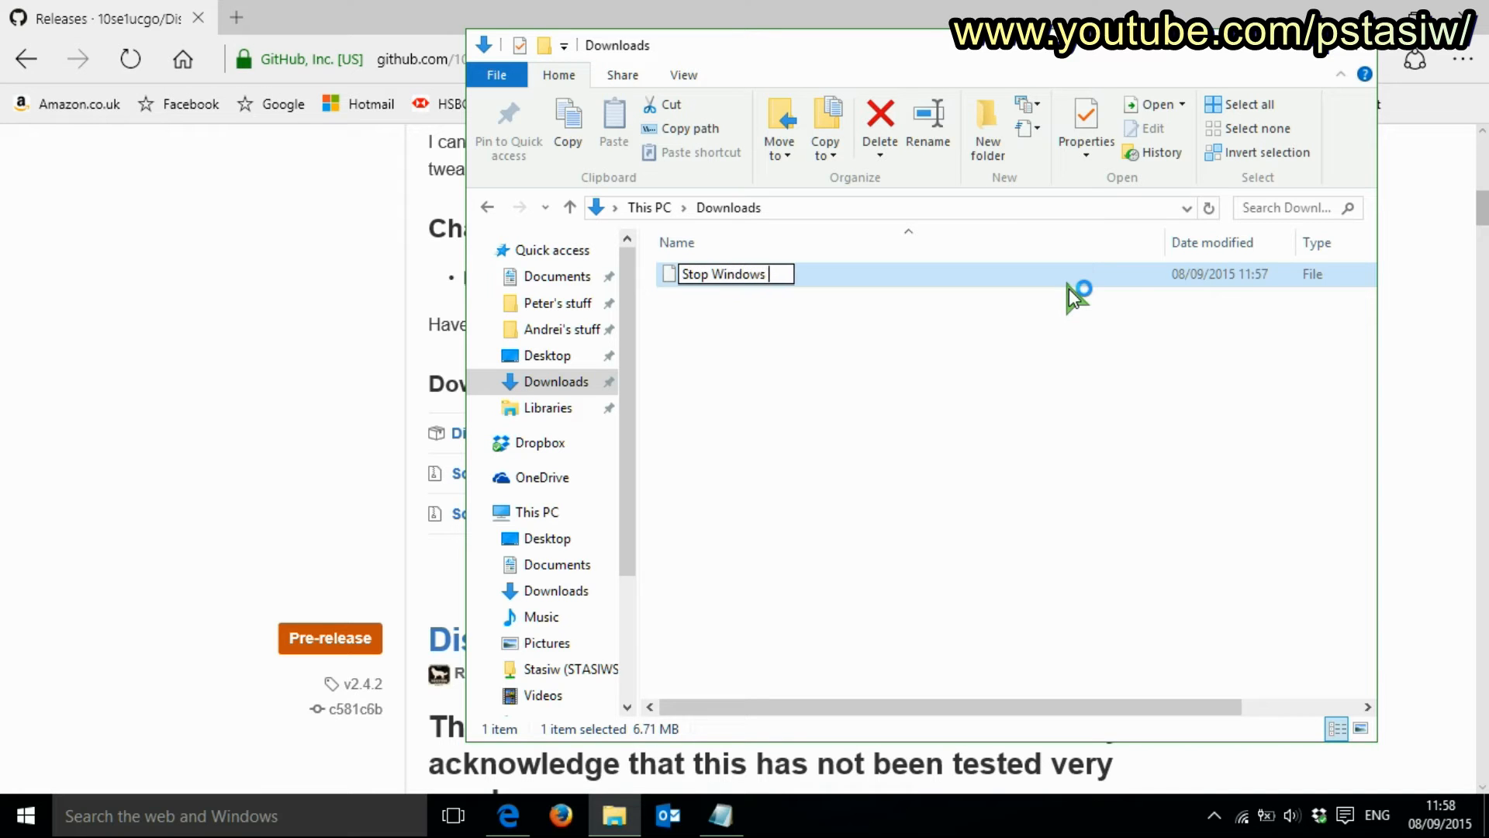
{"action": "type", "text": "Tracking"}
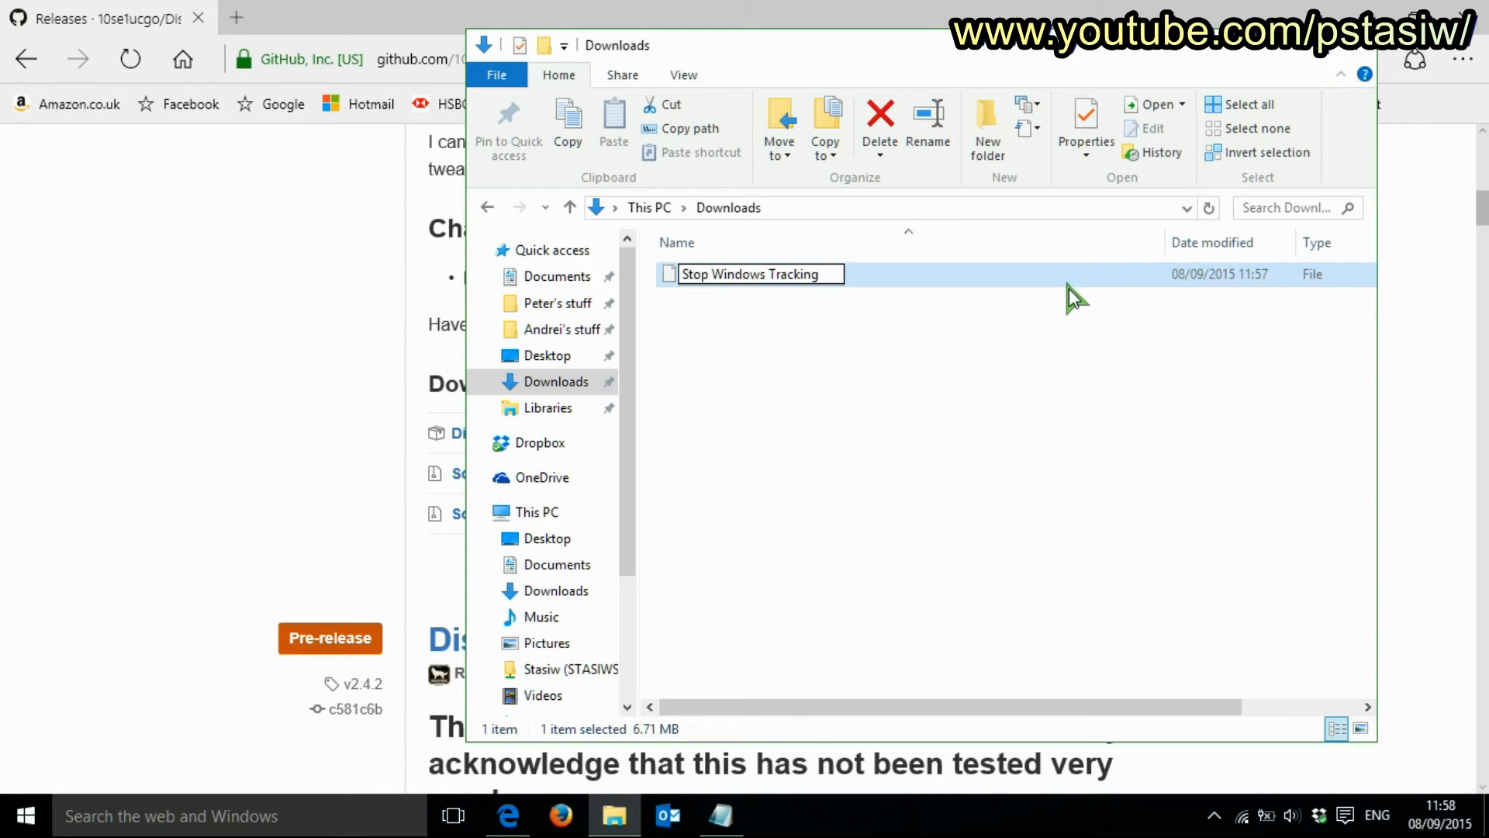
{"action": "type", "text": ".exe"}
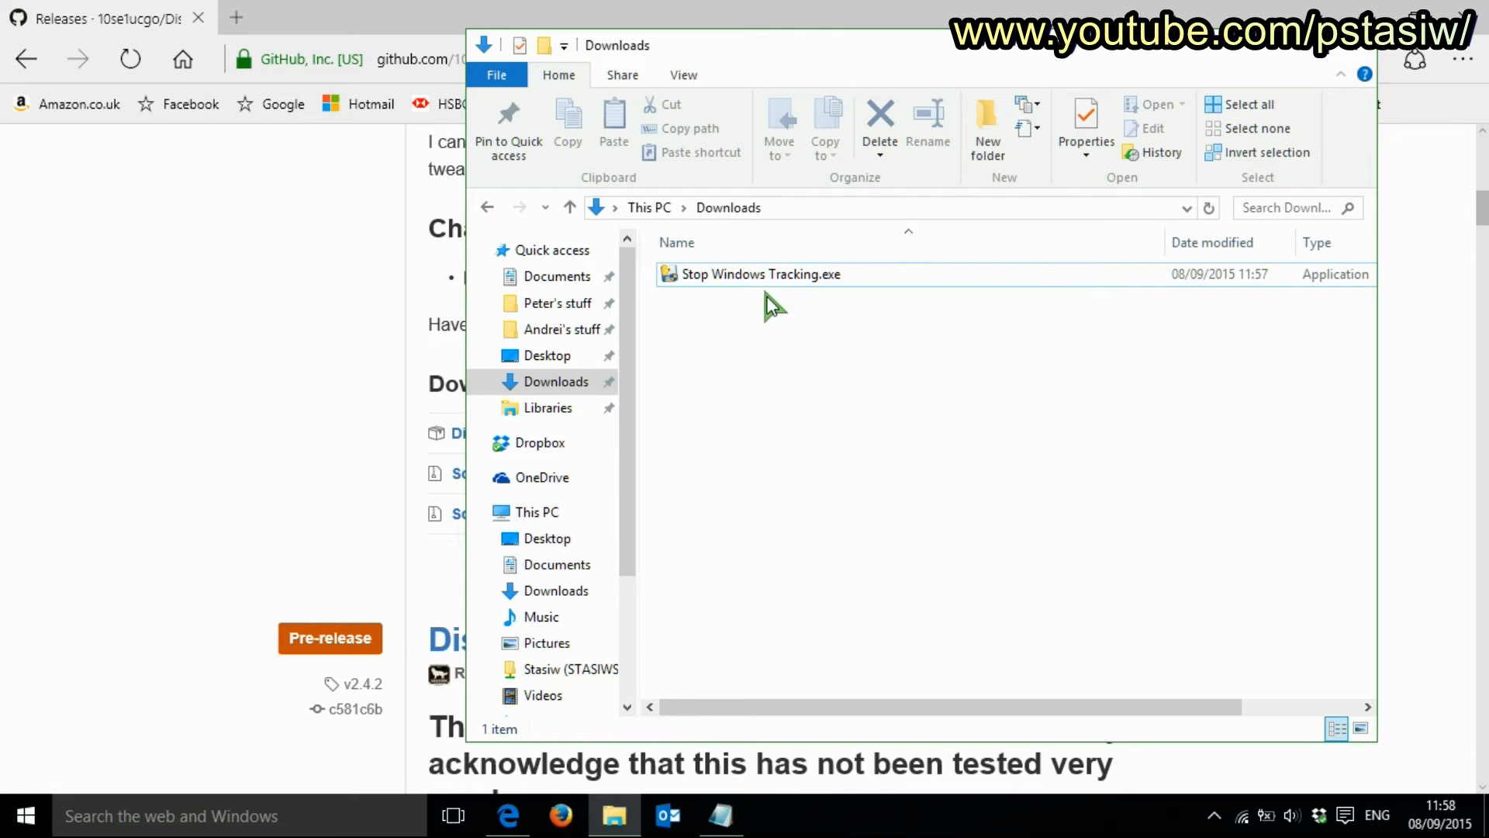
Select the renamed application and switch to the Desktop folder.
{"action": "left_click", "coordinate": [759, 273]}
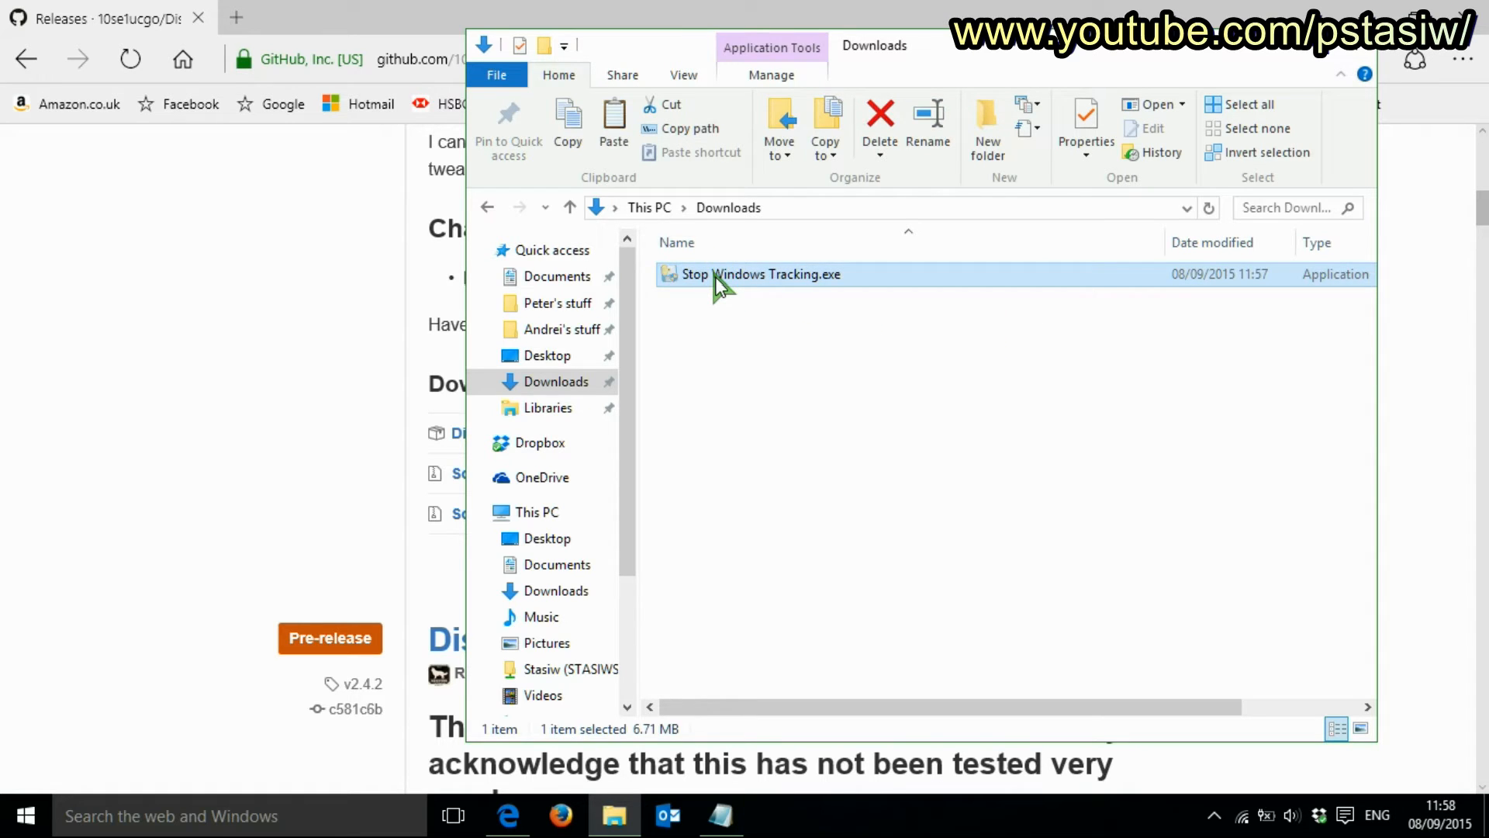
{"action": "left_click", "coordinate": [548, 354]}
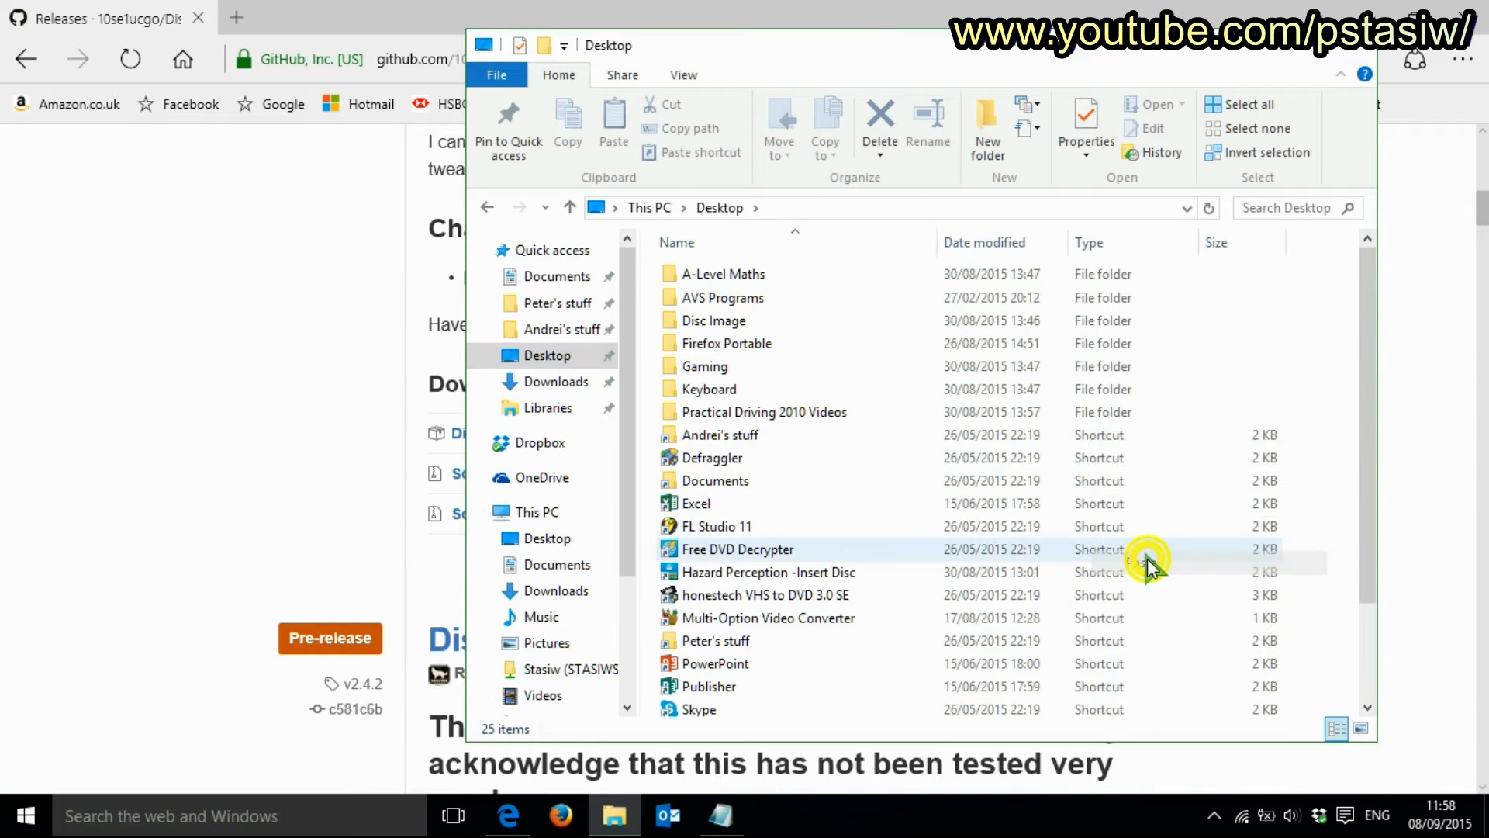
{"action": "scroll", "scroll_direction": "down", "scroll_amount": 3}
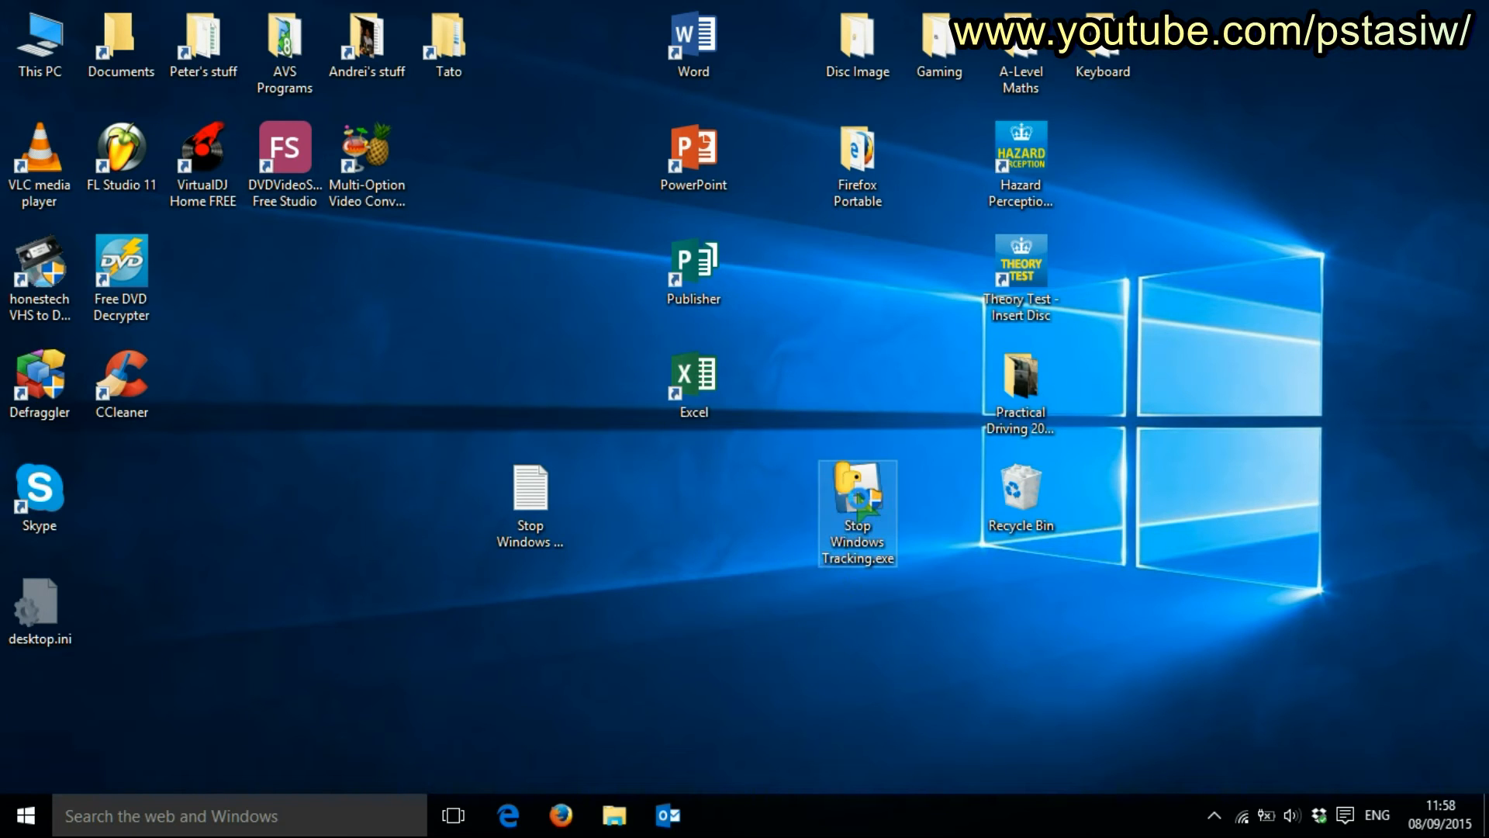
Launch Stop Windows Tracking.exe and choose More info, Run anyway in the SmartScreen warning.
{"action": "double_click", "coordinate": [856, 510]}
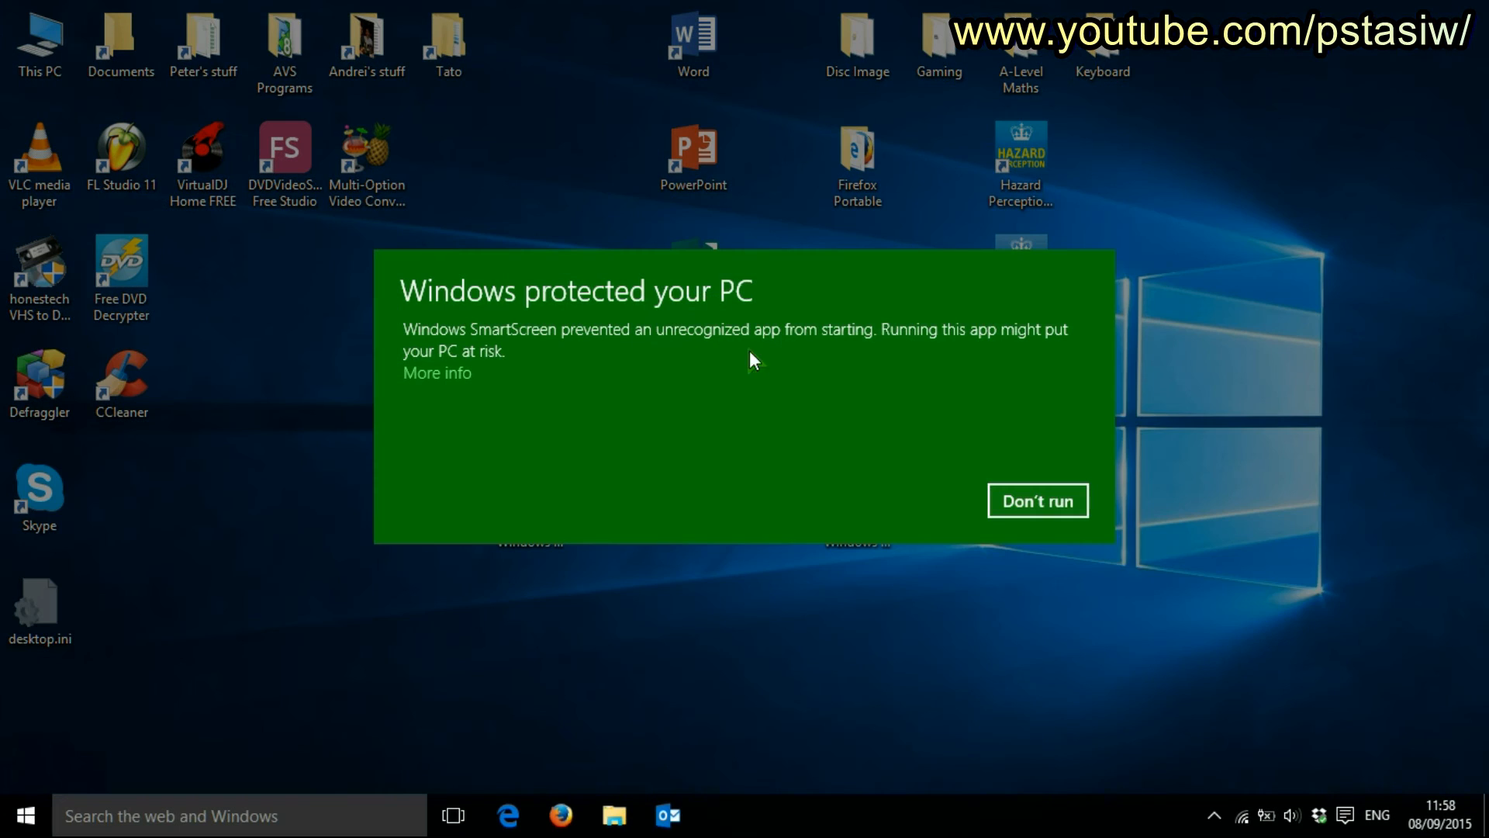
{"action": "left_click", "coordinate": [437, 372]}
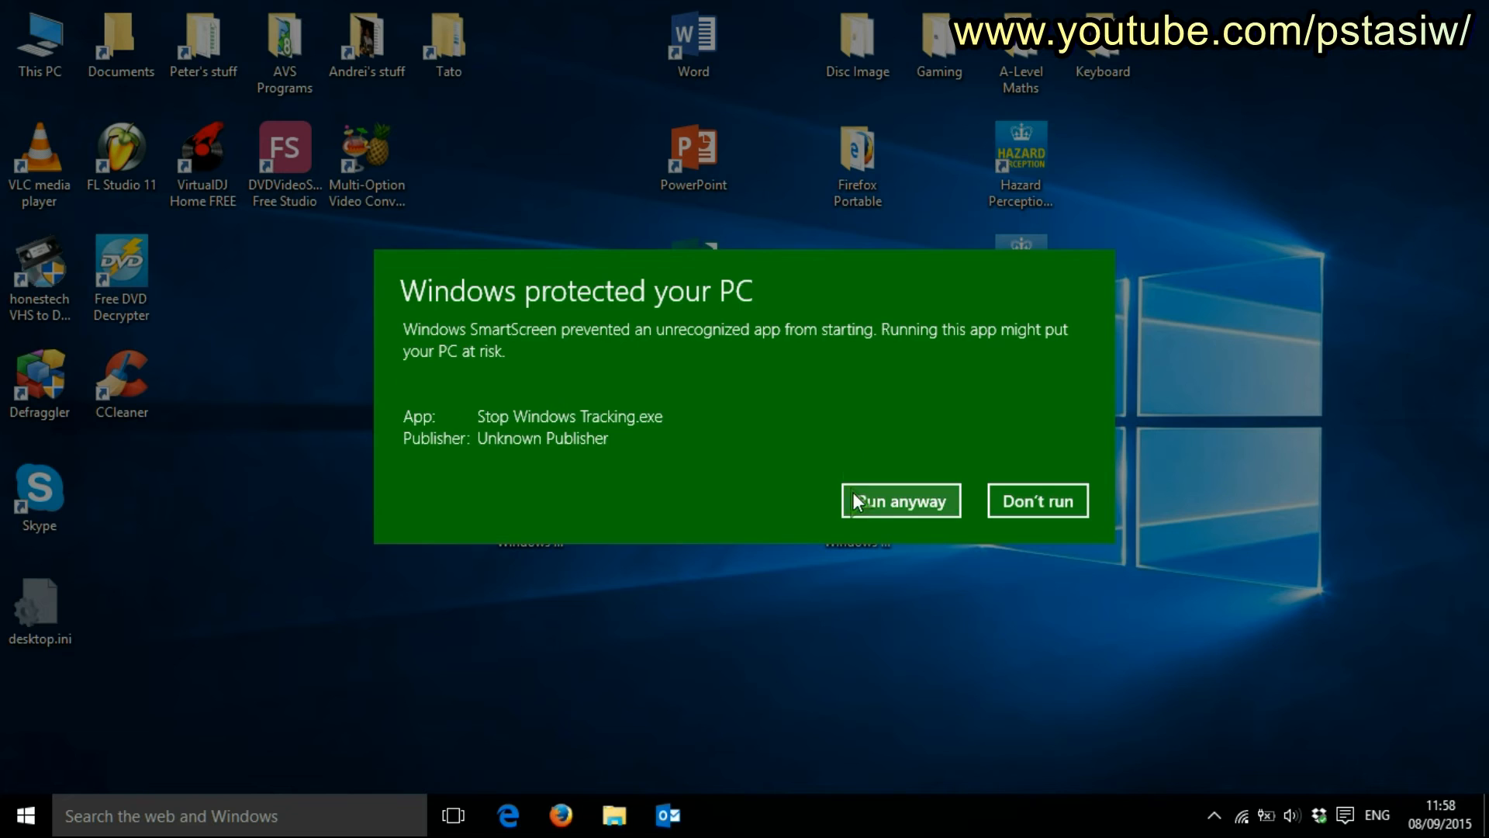
{"action": "left_click", "coordinate": [899, 501]}
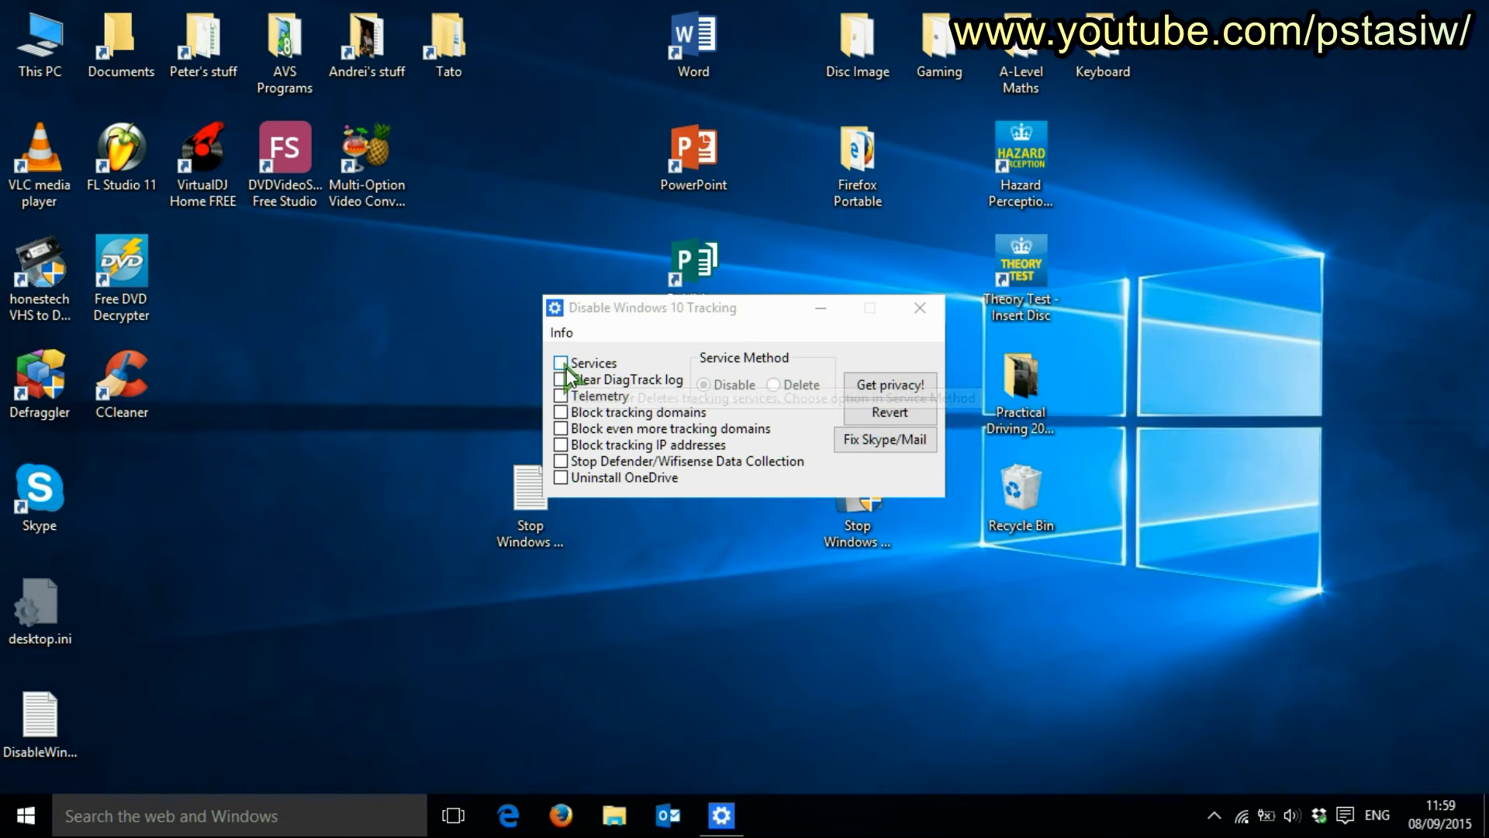
Tick Services, Telemetry and tracking domain/IP blocking, then apply with Get privacy!
{"action": "left_click", "coordinate": [560, 363]}
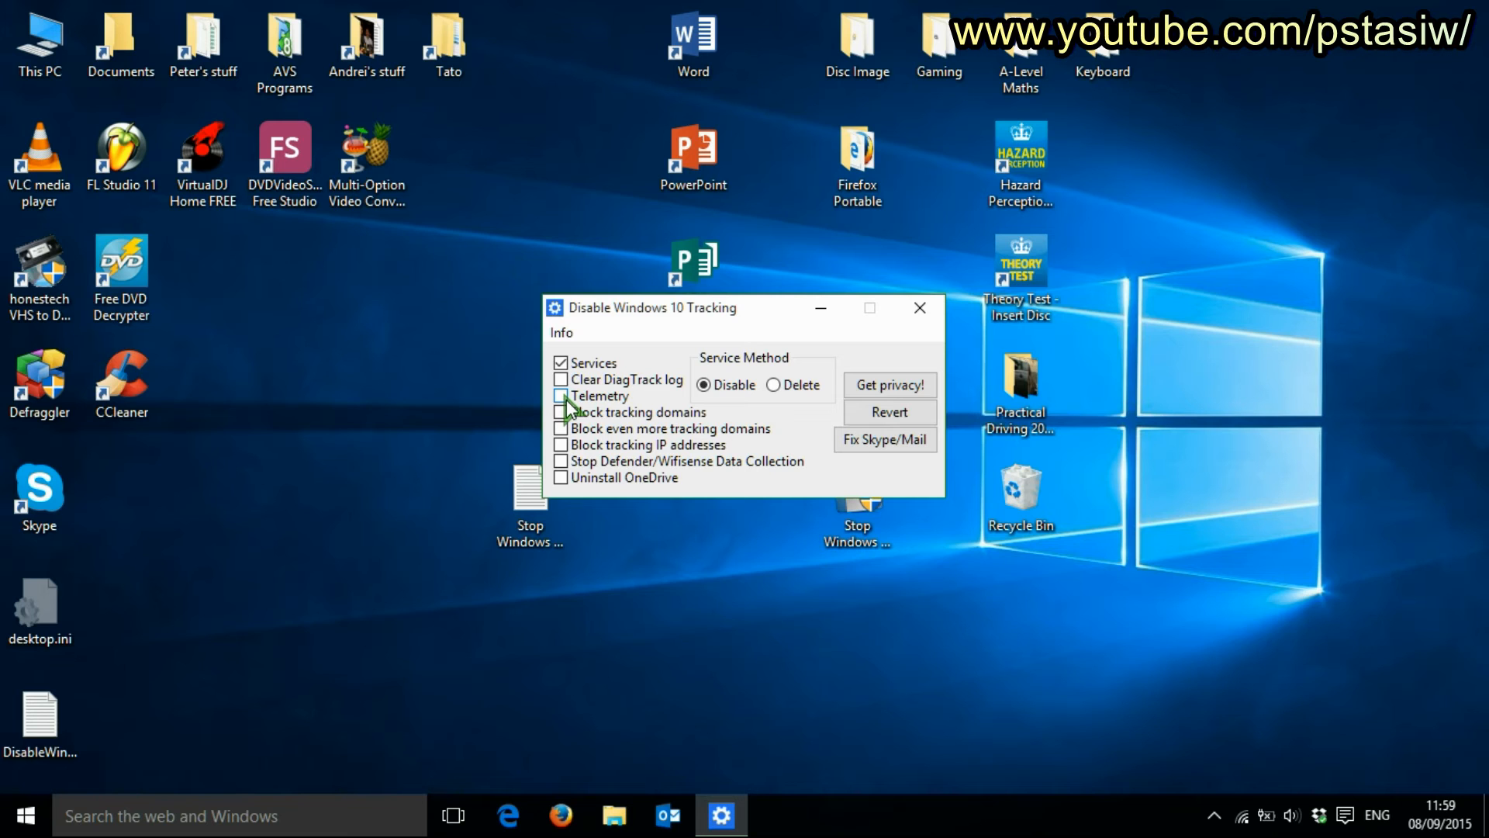
{"action": "left_click", "coordinate": [560, 412]}
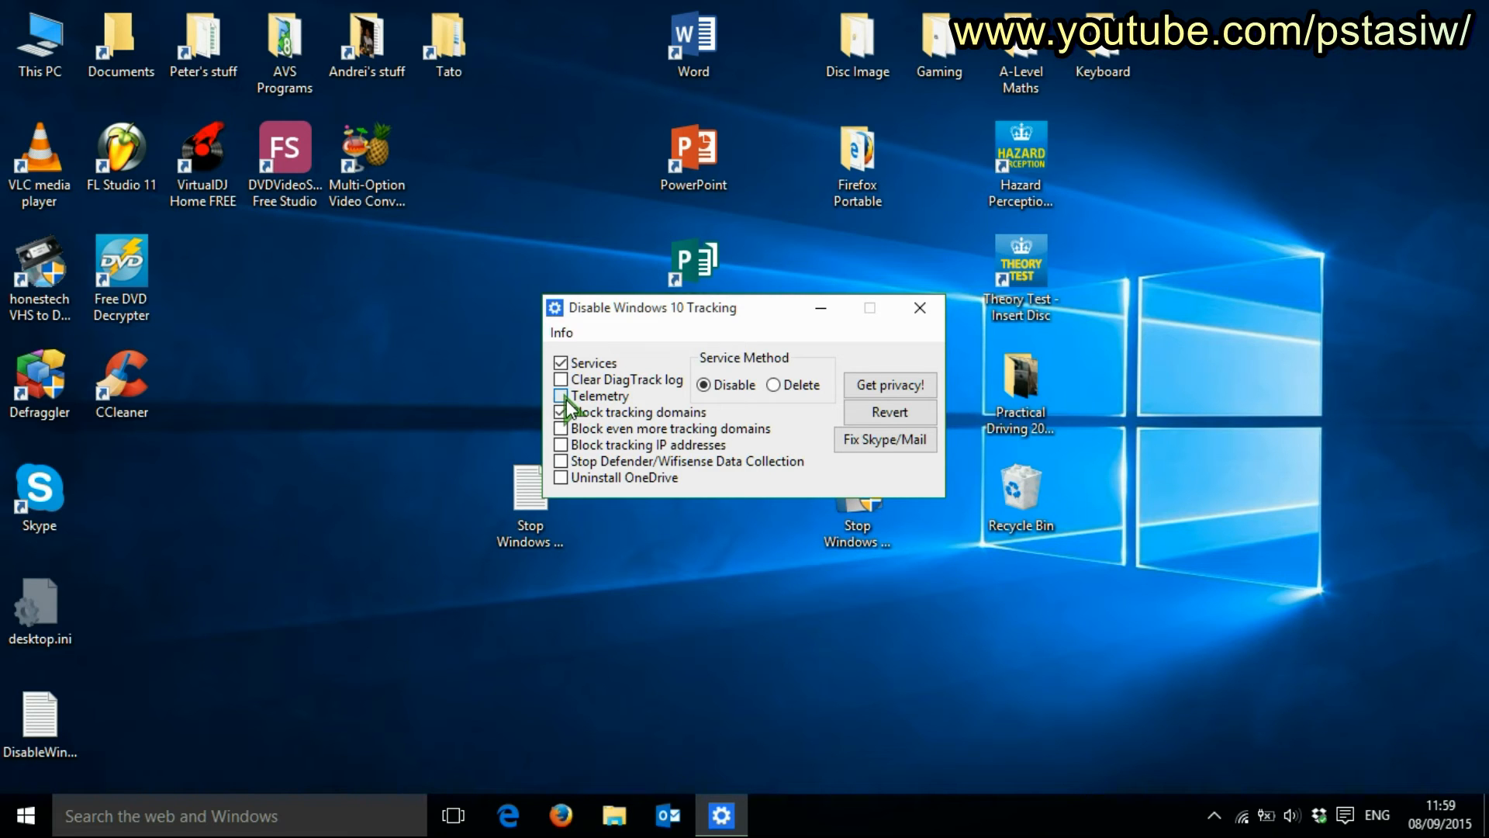
{"action": "left_click", "coordinate": [560, 411]}
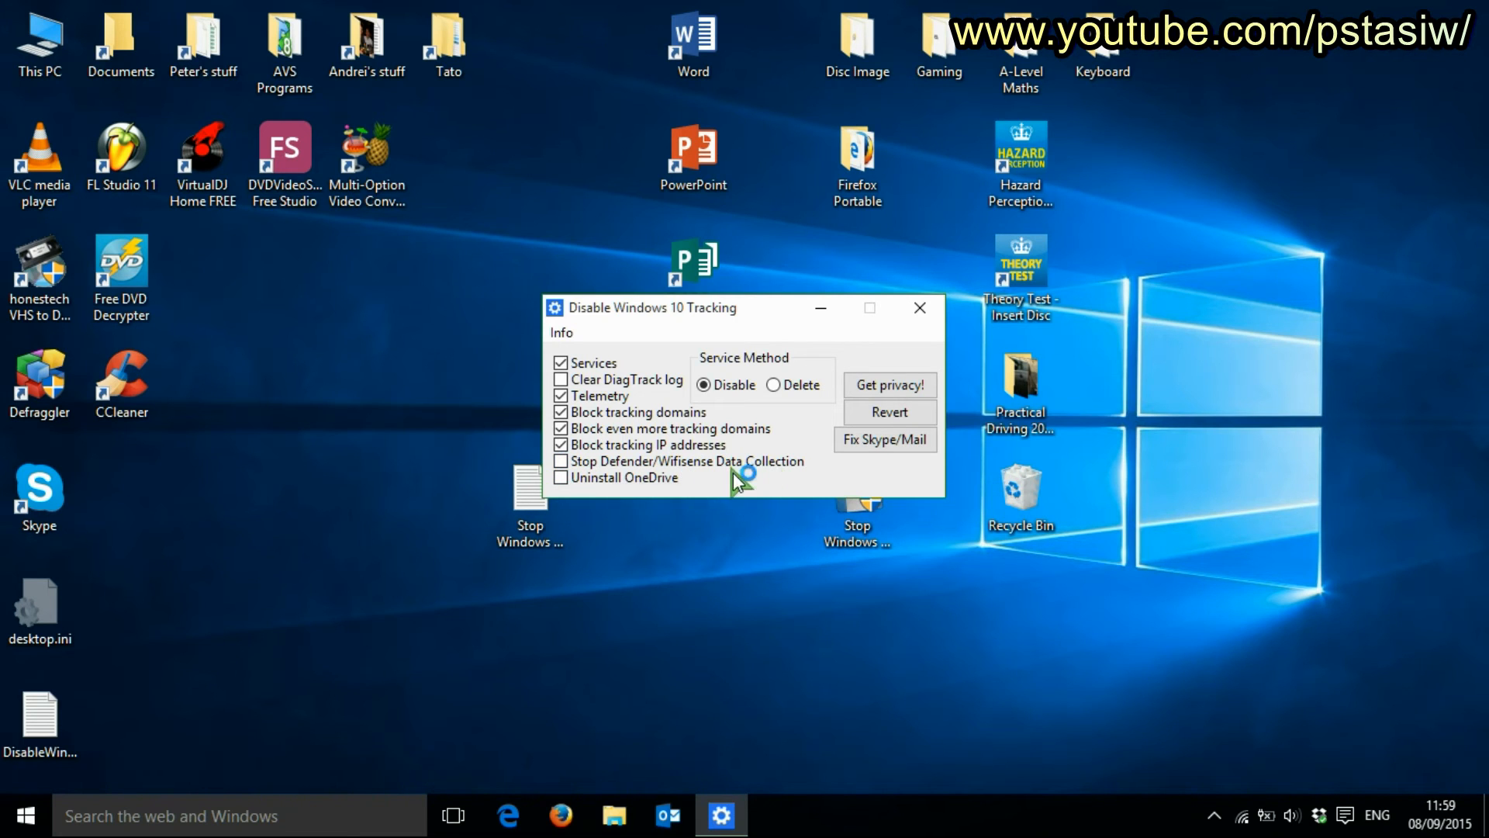
{"action": "mouse_move", "coordinate": [608, 476]}
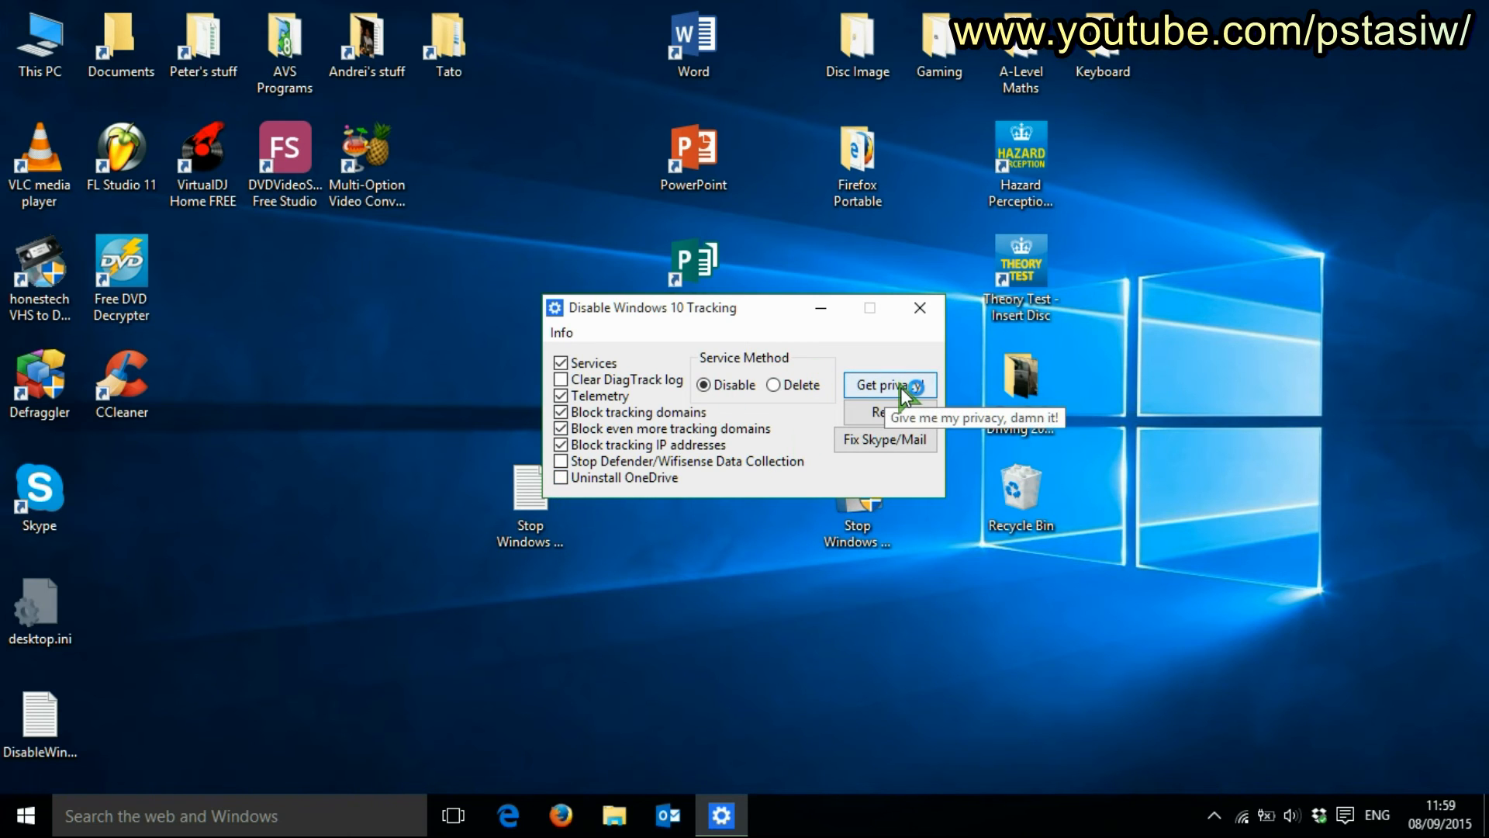
{"action": "left_click", "coordinate": [889, 385]}
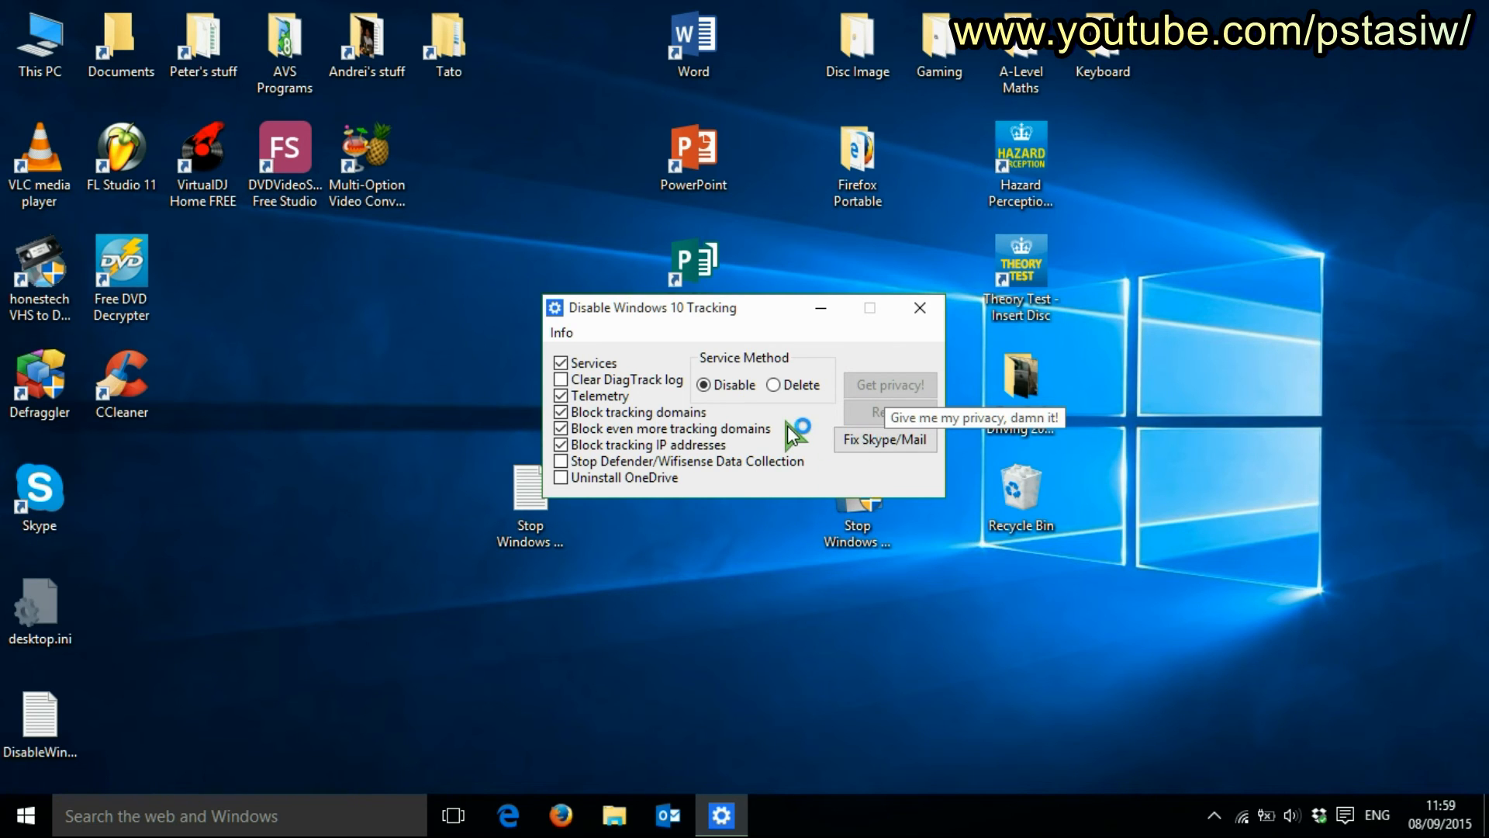
{"action": "left_click", "coordinate": [887, 385]}
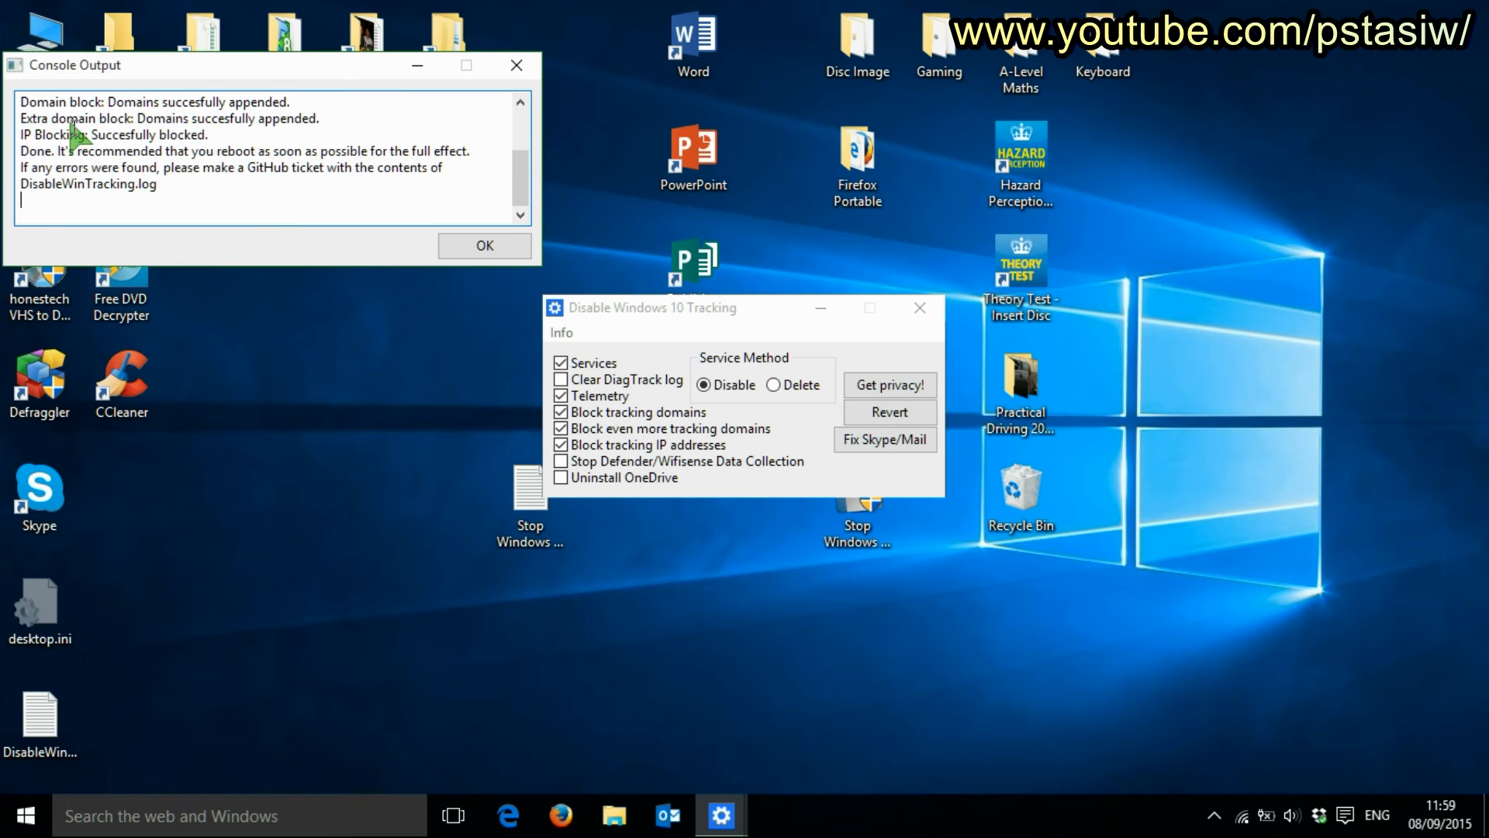
{"action": "mouse_move", "coordinate": [95, 166]}
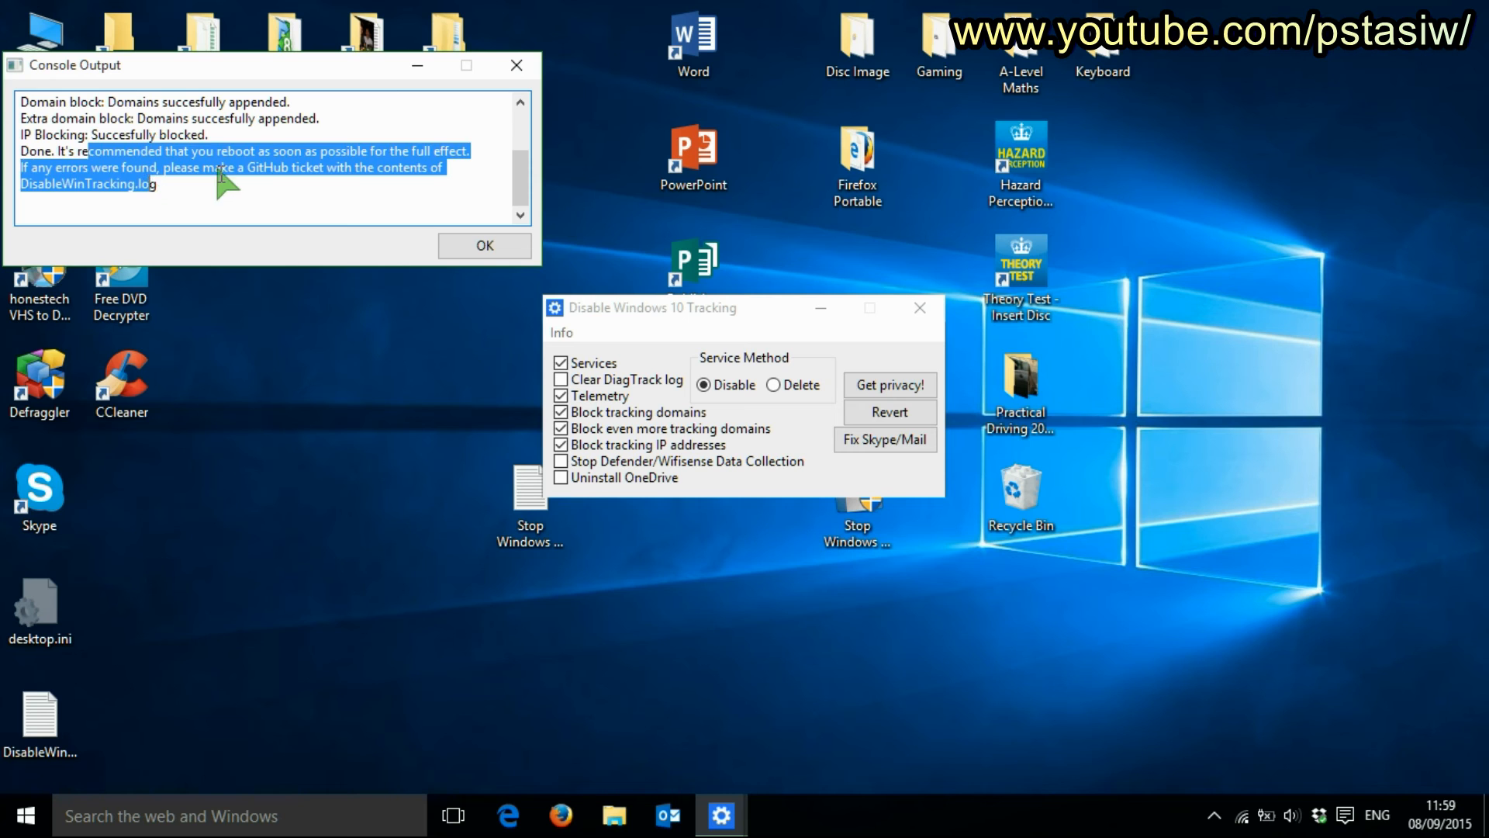
Dismiss the console output report with OK.
{"action": "left_click", "coordinate": [484, 245]}
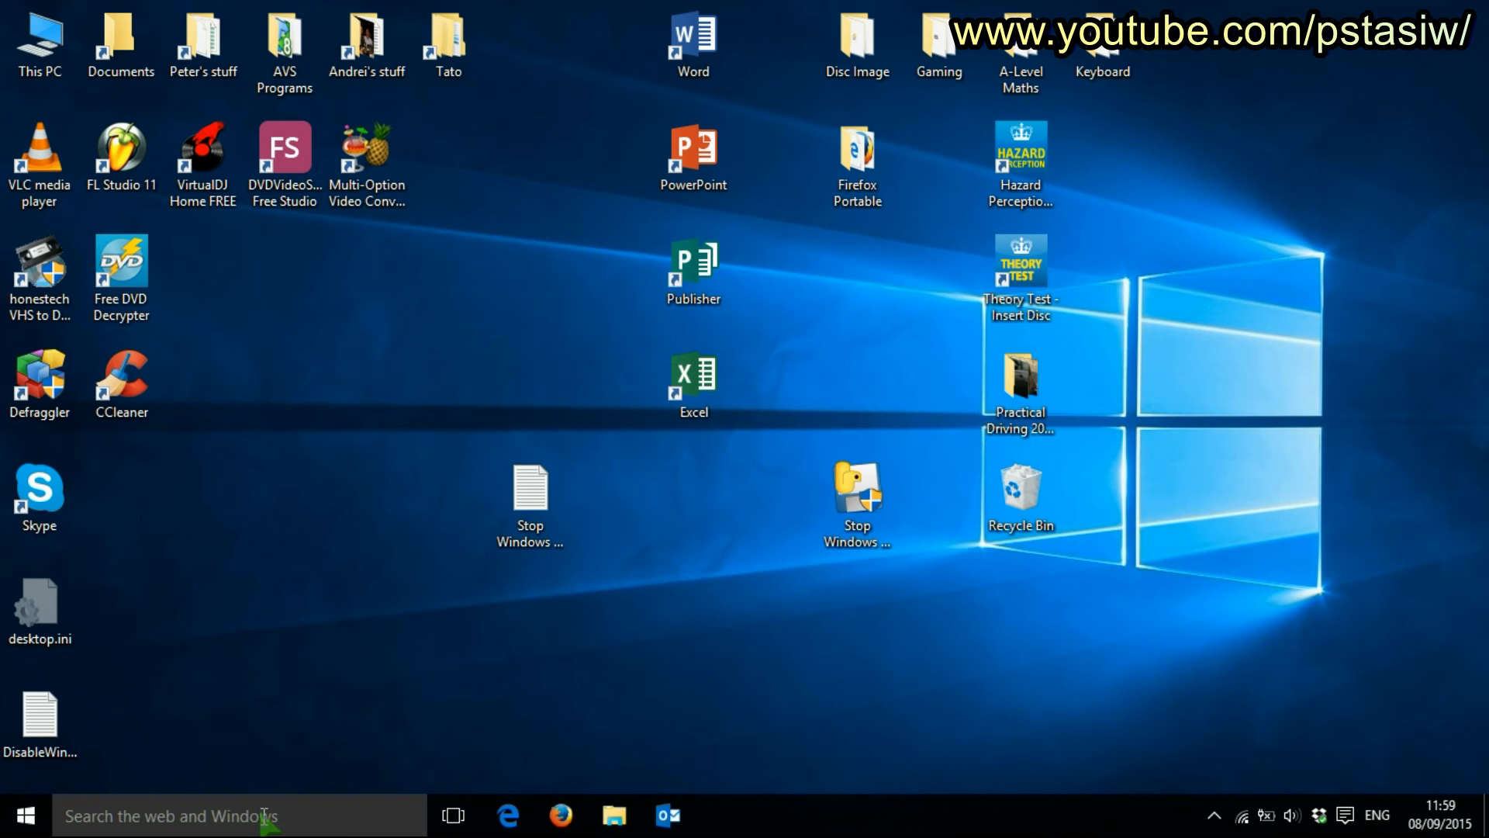
{"action": "left_click", "coordinate": [26, 815]}
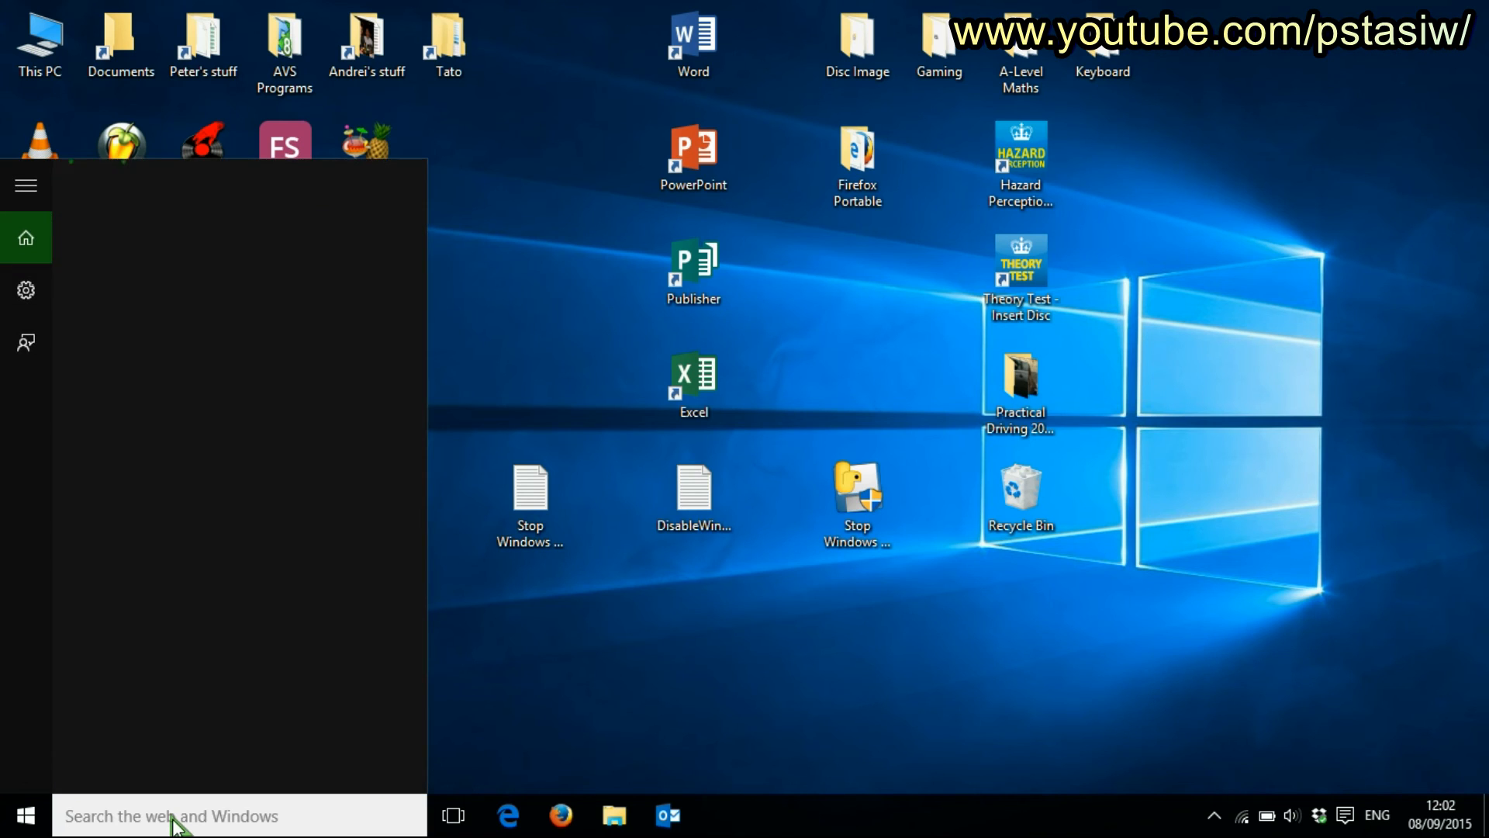
{"action": "type", "text": "privacy"}
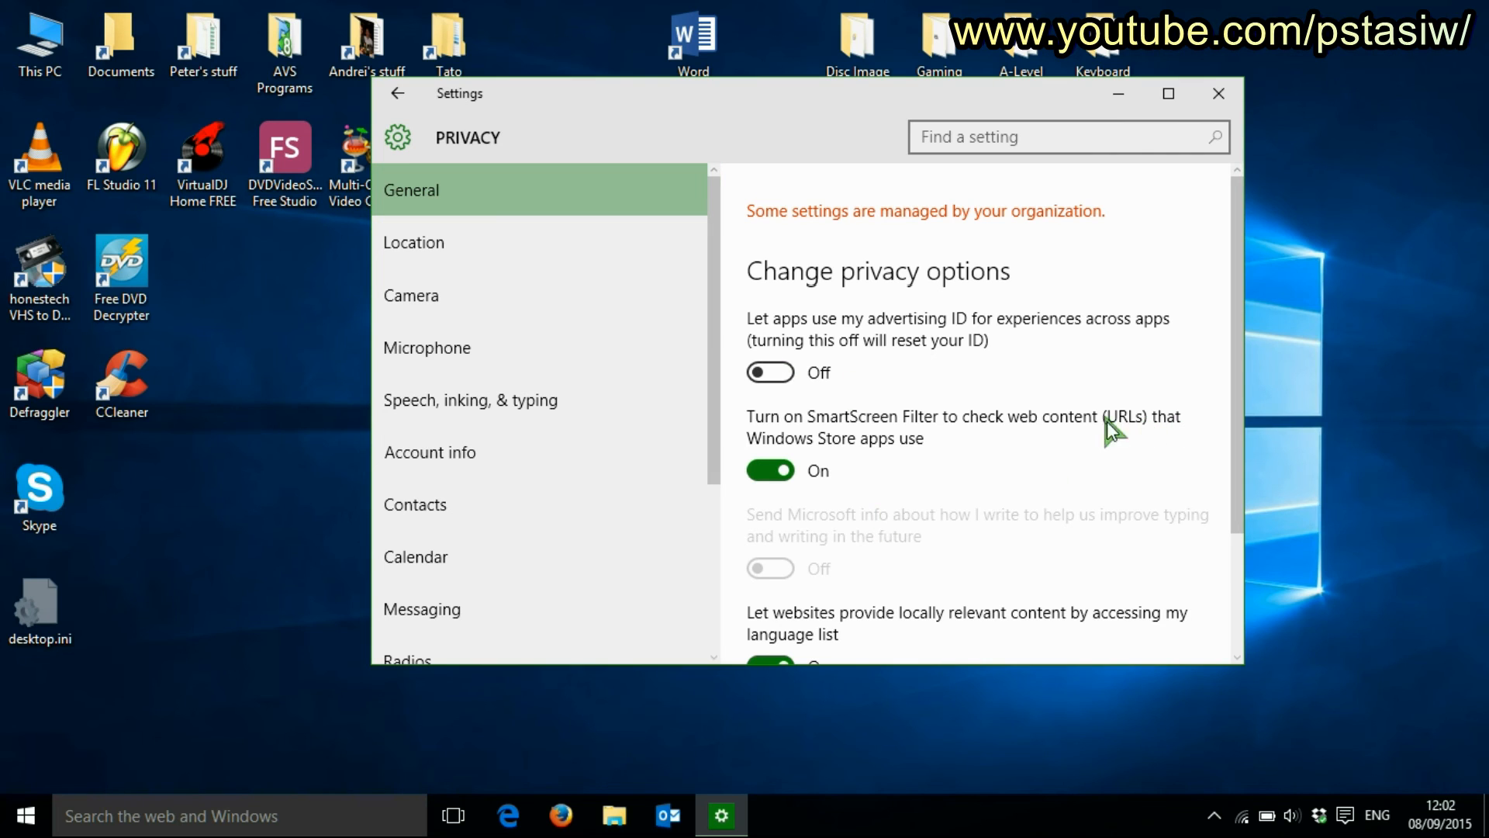
{"action": "mouse_move", "coordinate": [1235, 434]}
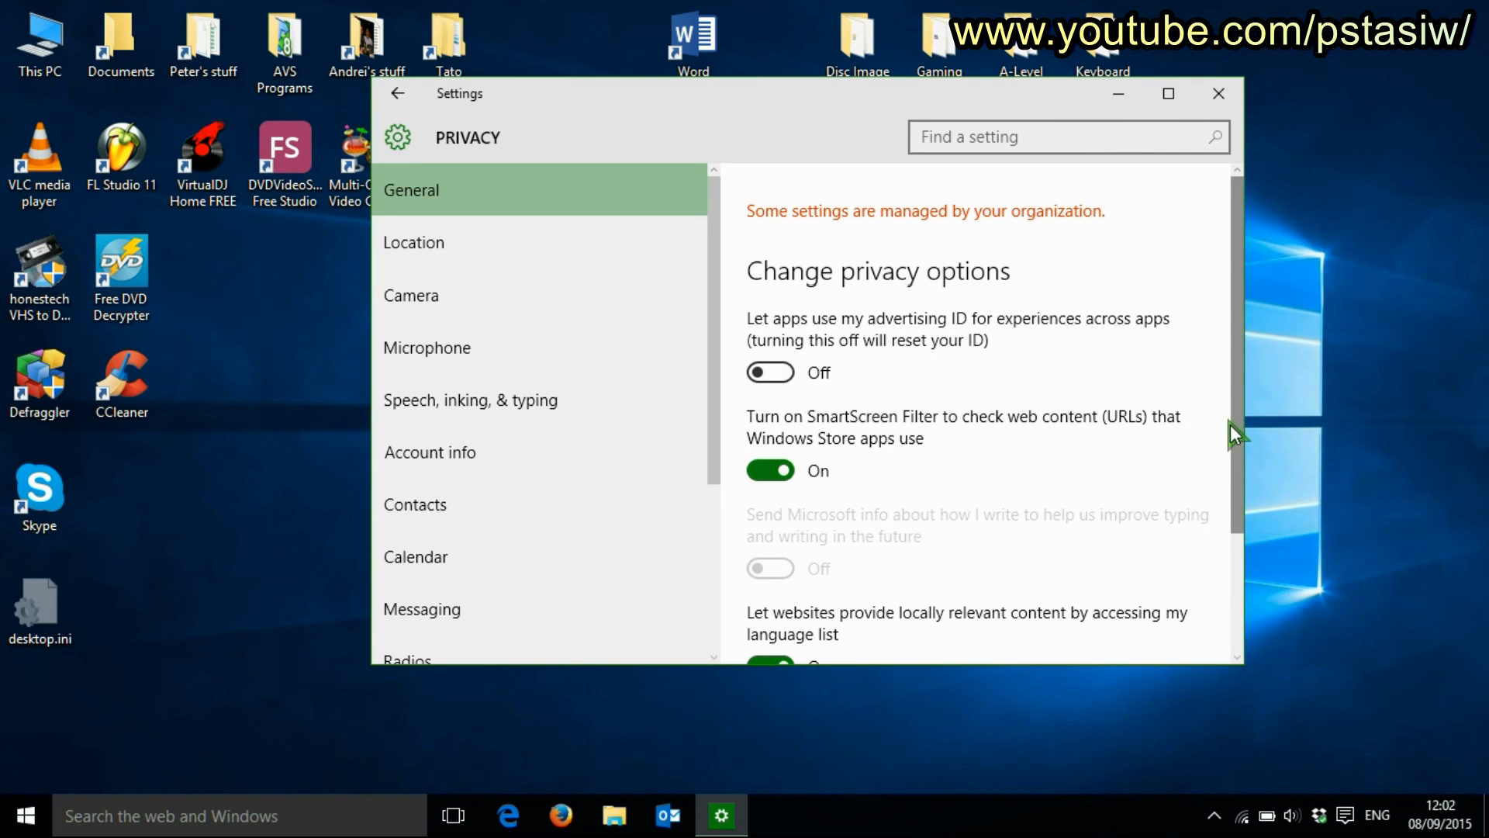
{"action": "scroll", "scroll_direction": "down", "scroll_amount": 3}
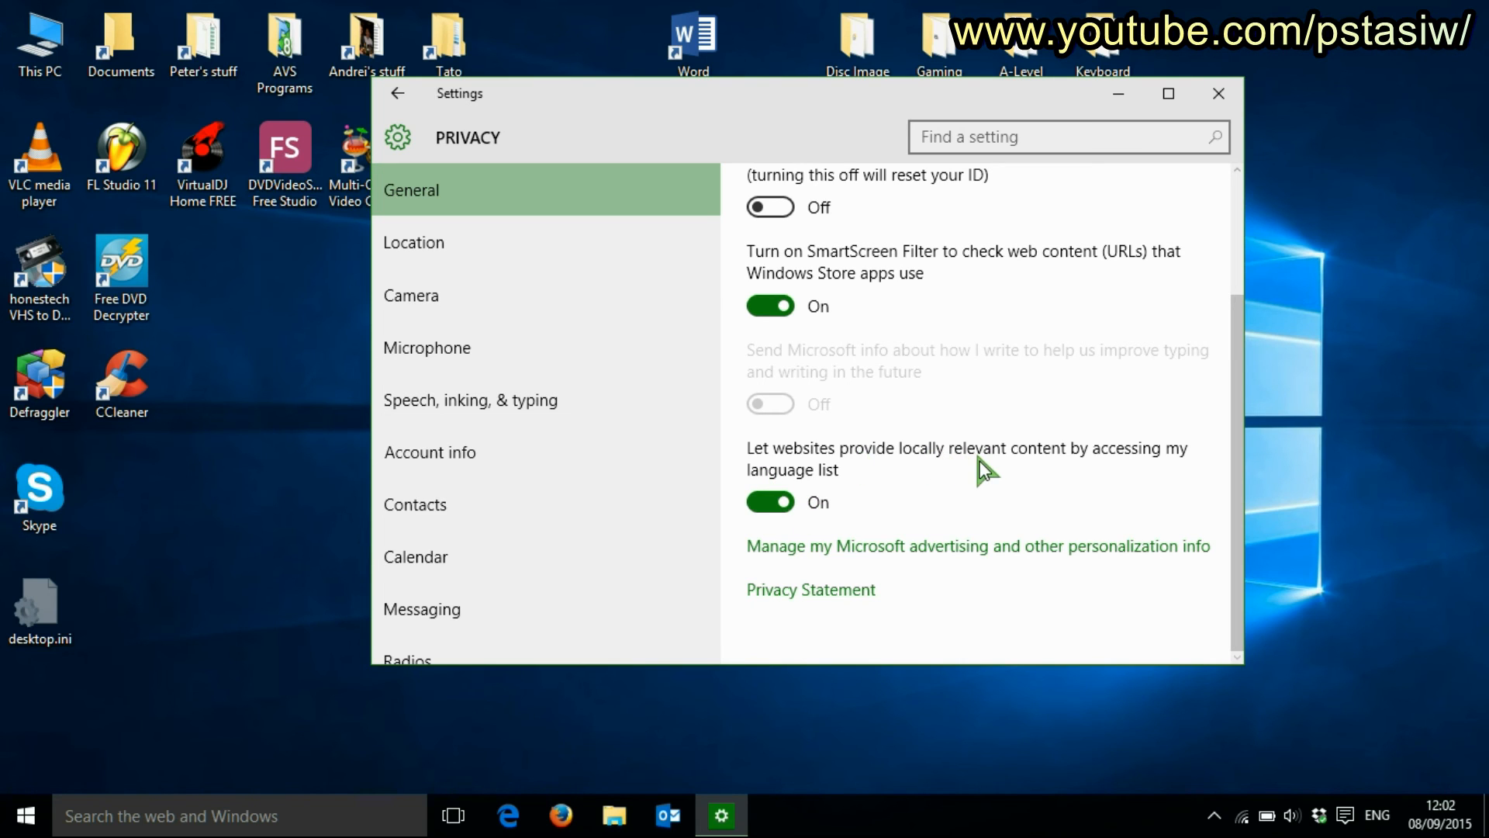
{"action": "mouse_move", "coordinate": [828, 472]}
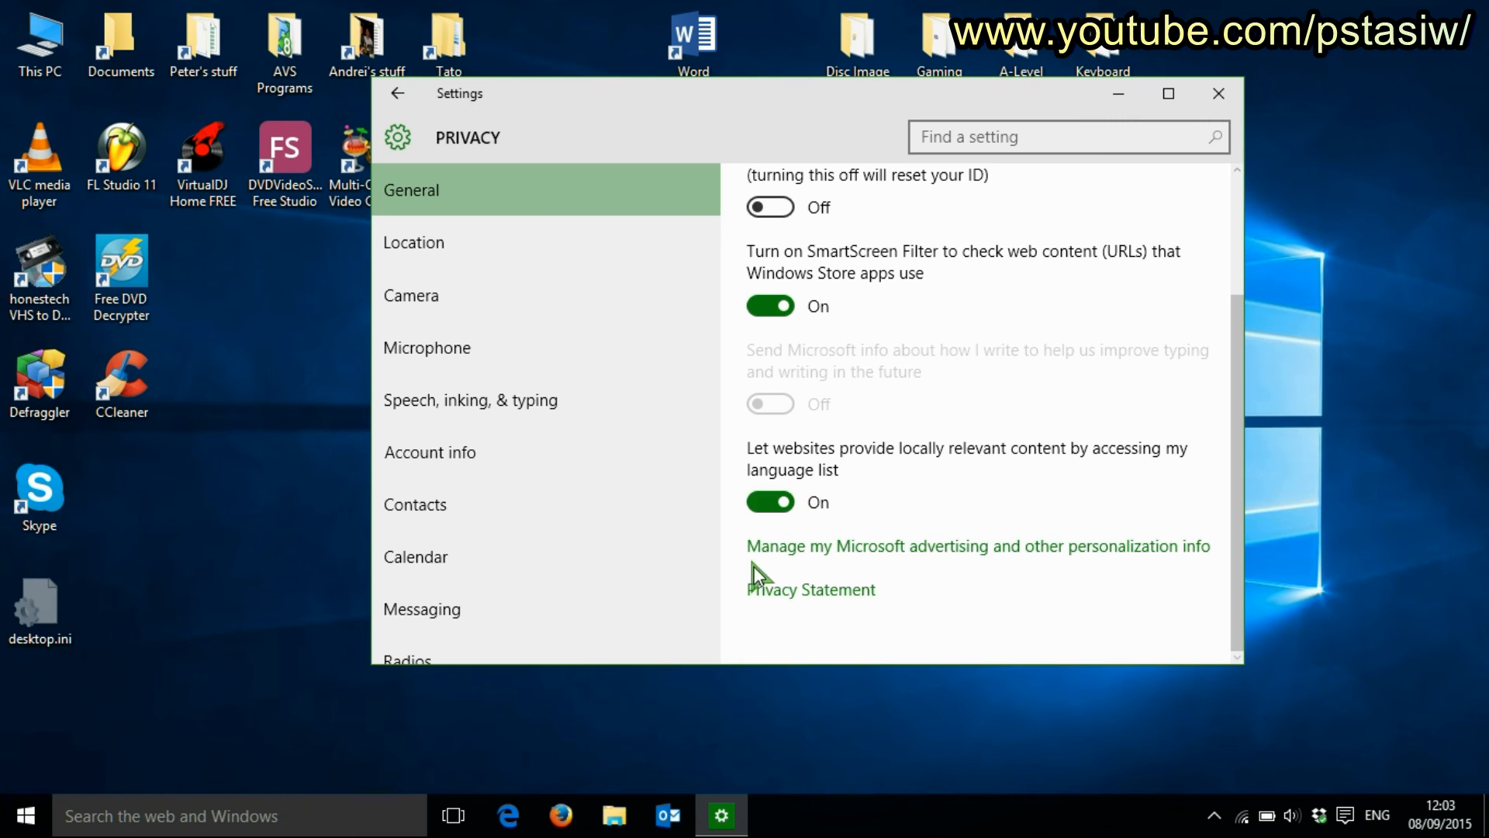
{"action": "mouse_move", "coordinate": [546, 238]}
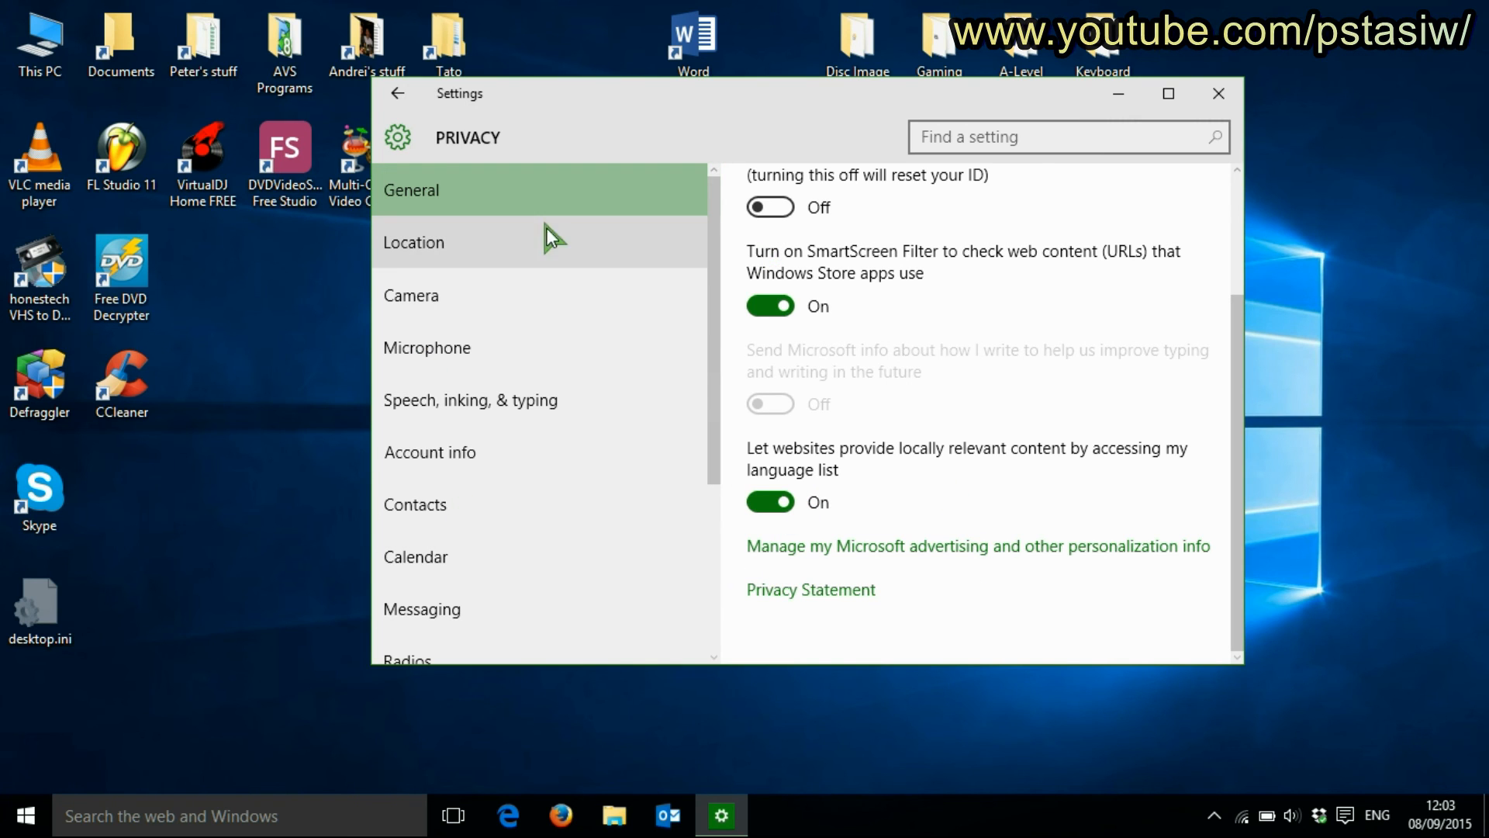
{"action": "left_click", "coordinate": [1219, 93]}
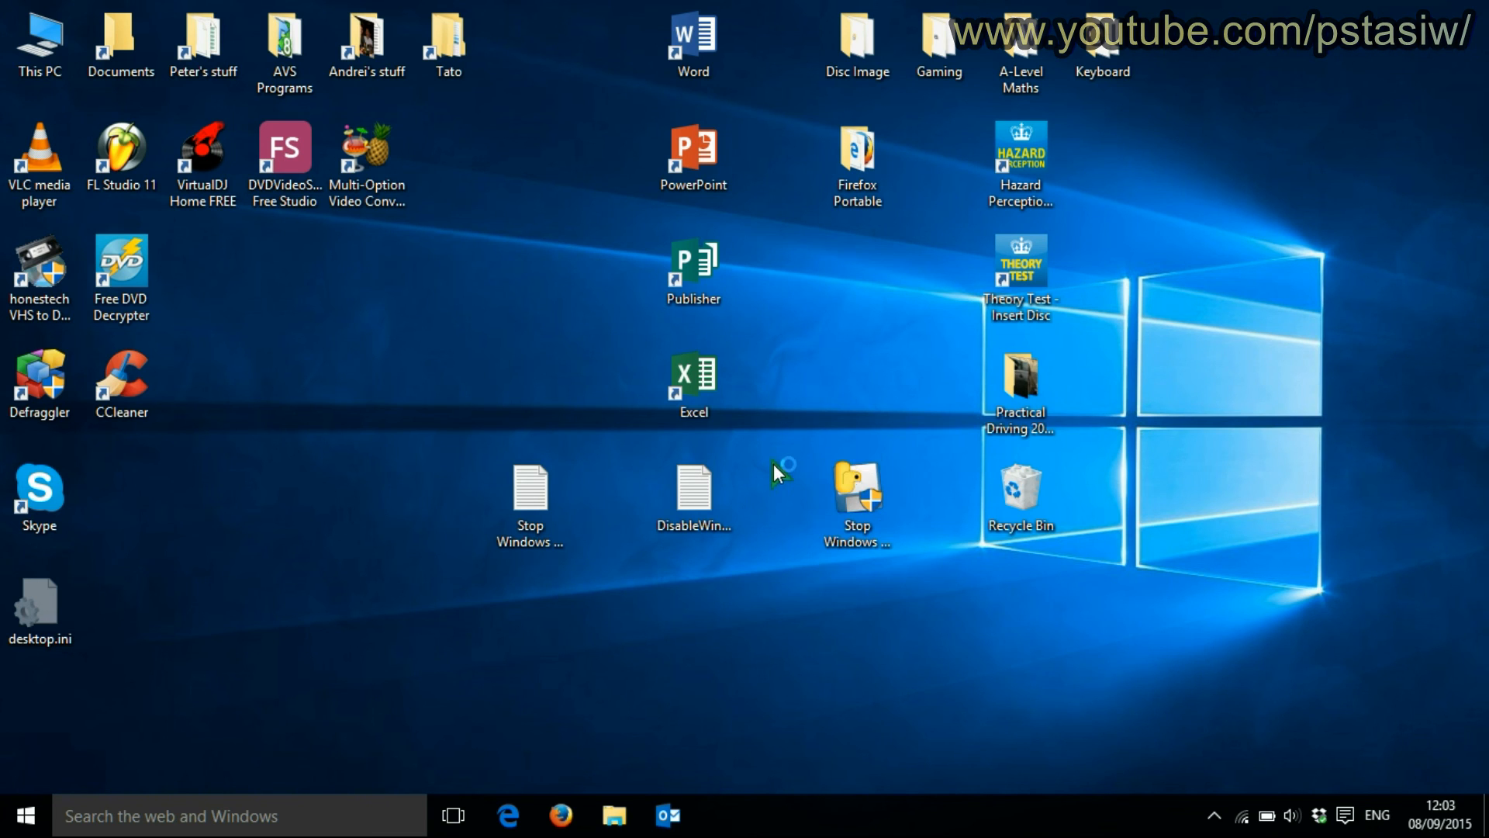
{"action": "double_click", "coordinate": [693, 493]}
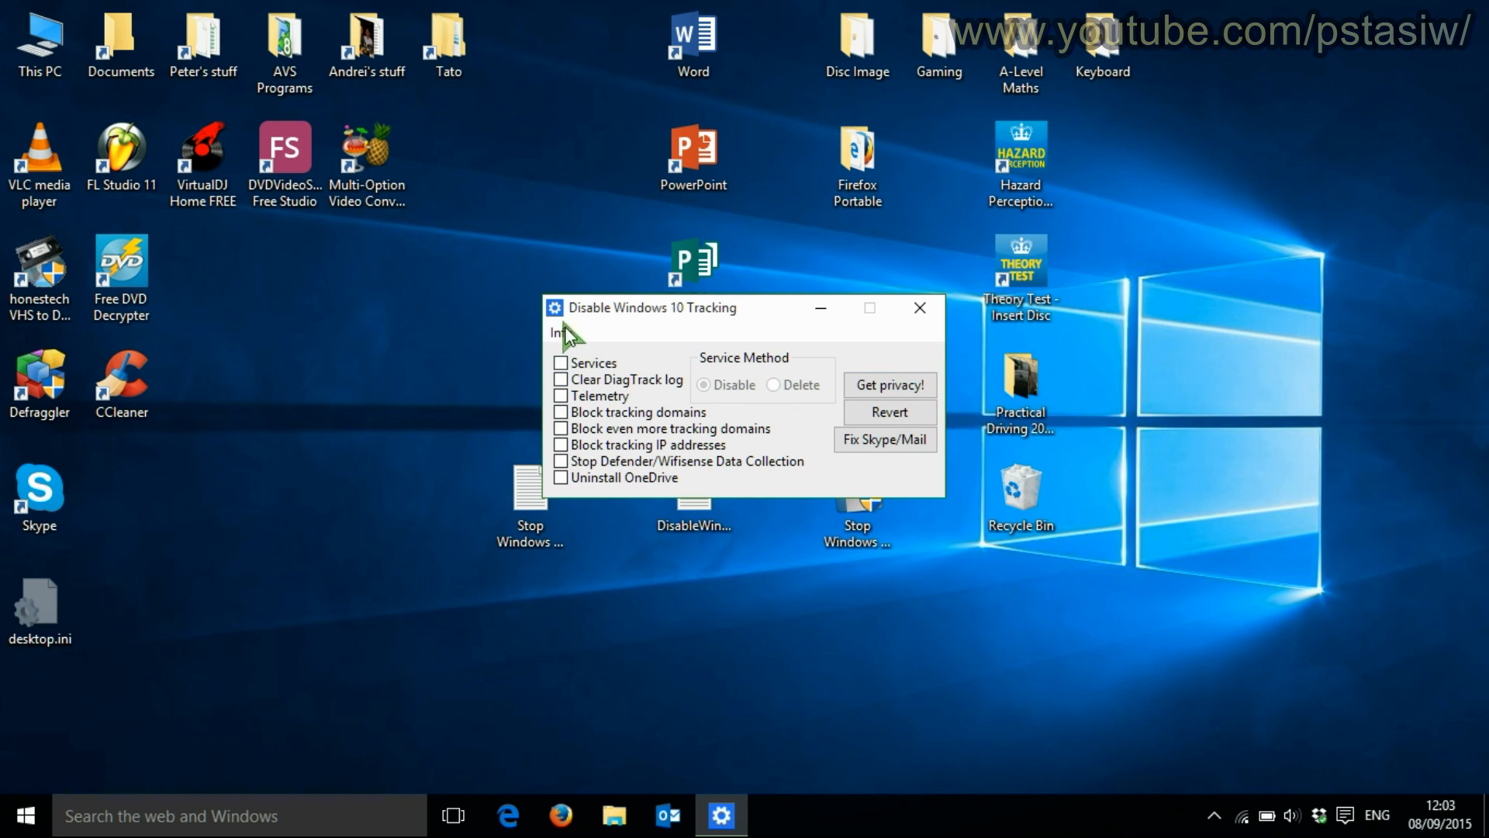
{"action": "left_click", "coordinate": [917, 307]}
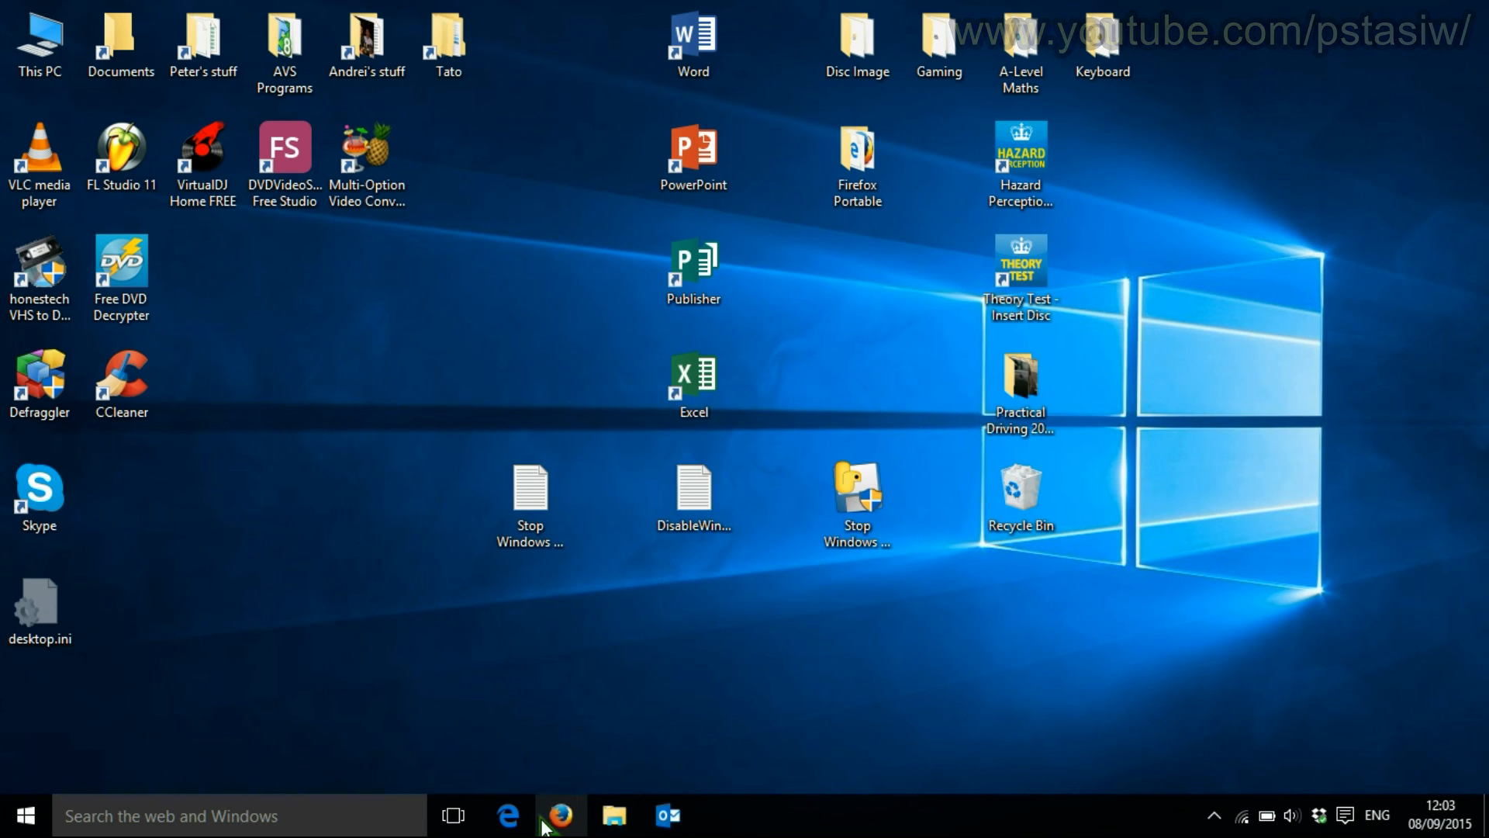
{"action": "mouse_move", "coordinate": [511, 815]}
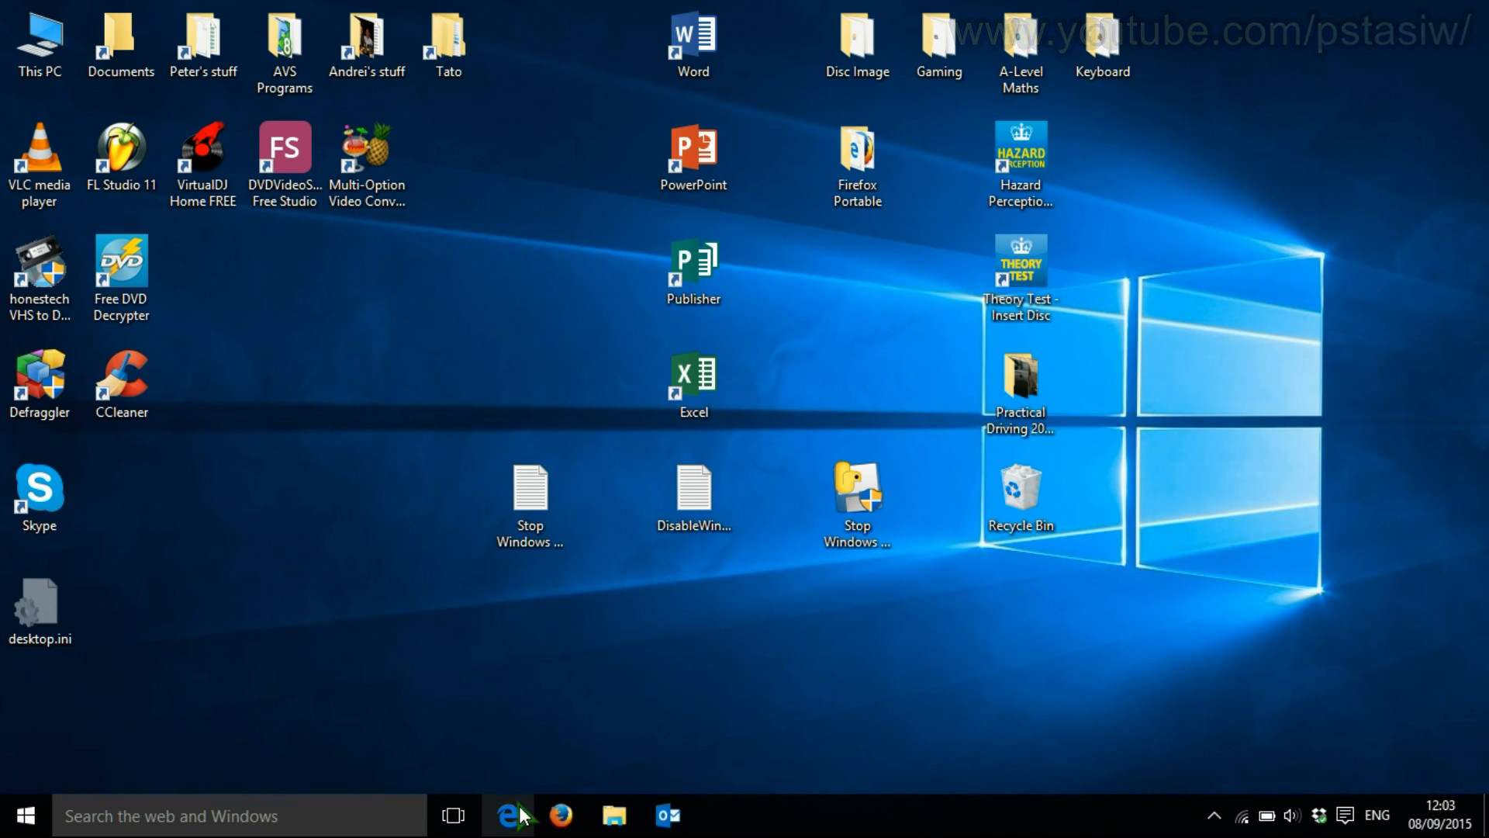